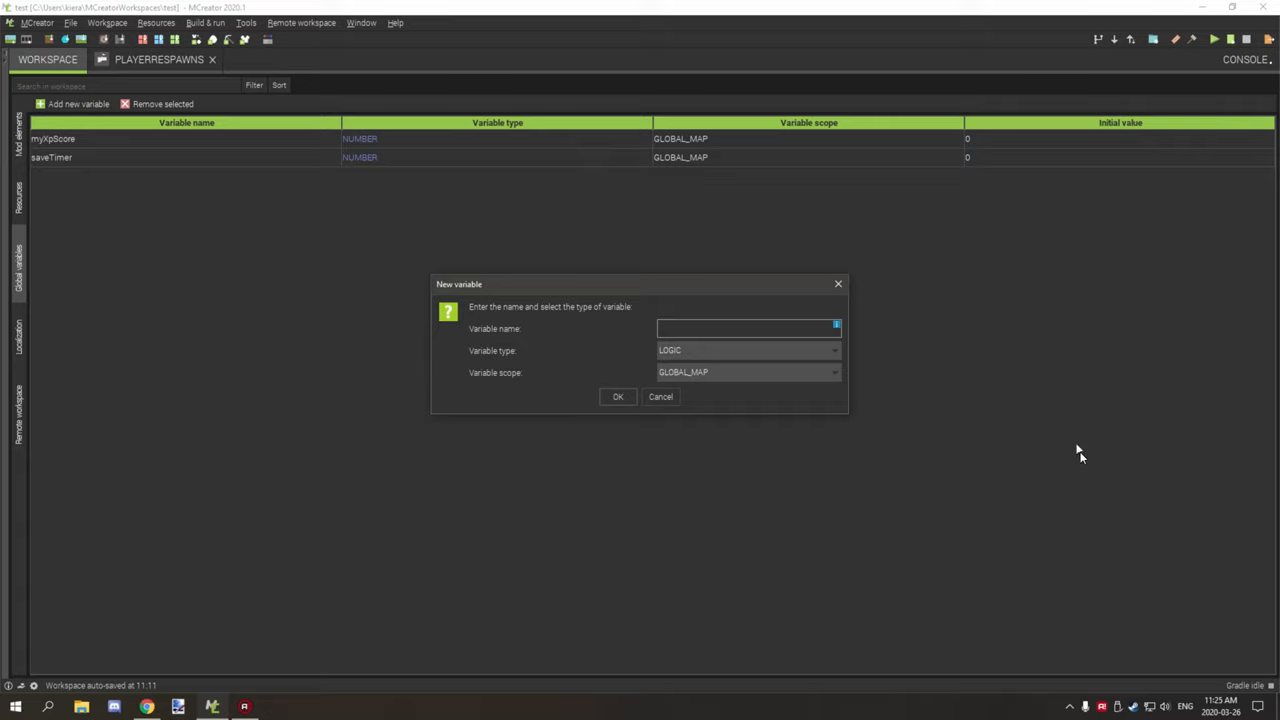
mouse_move(1028, 366)
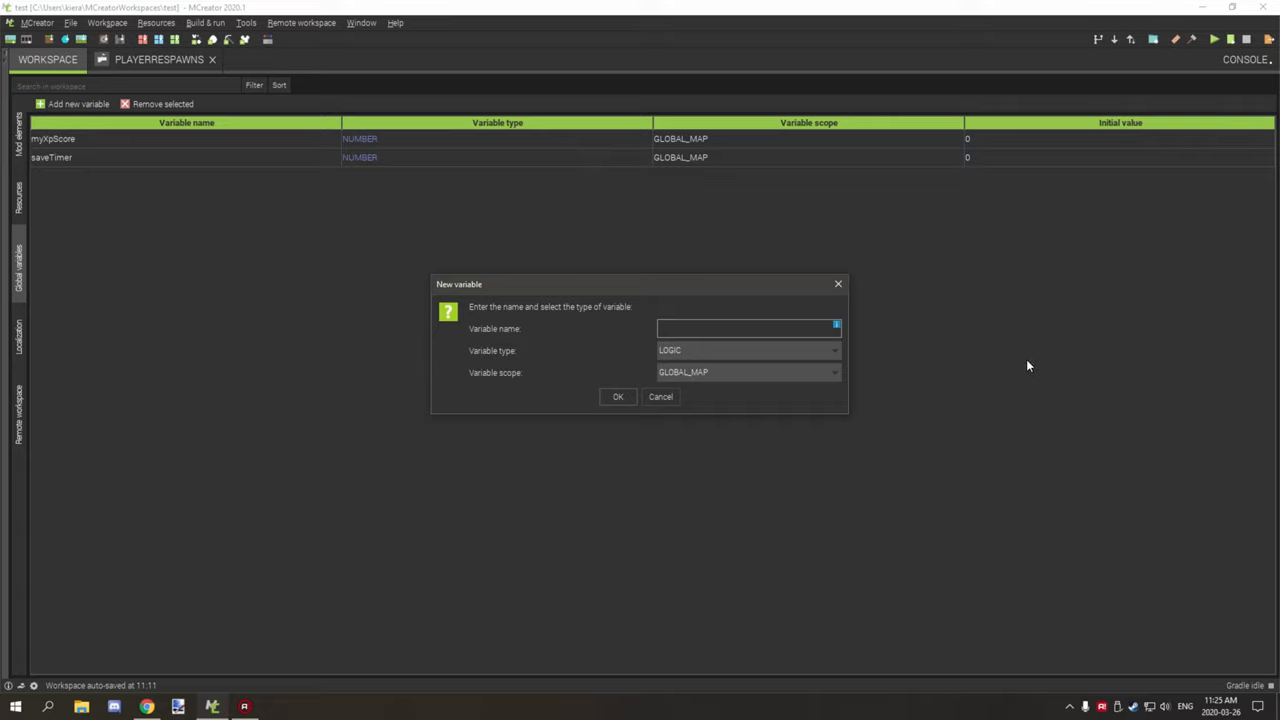
mouse_move(939, 299)
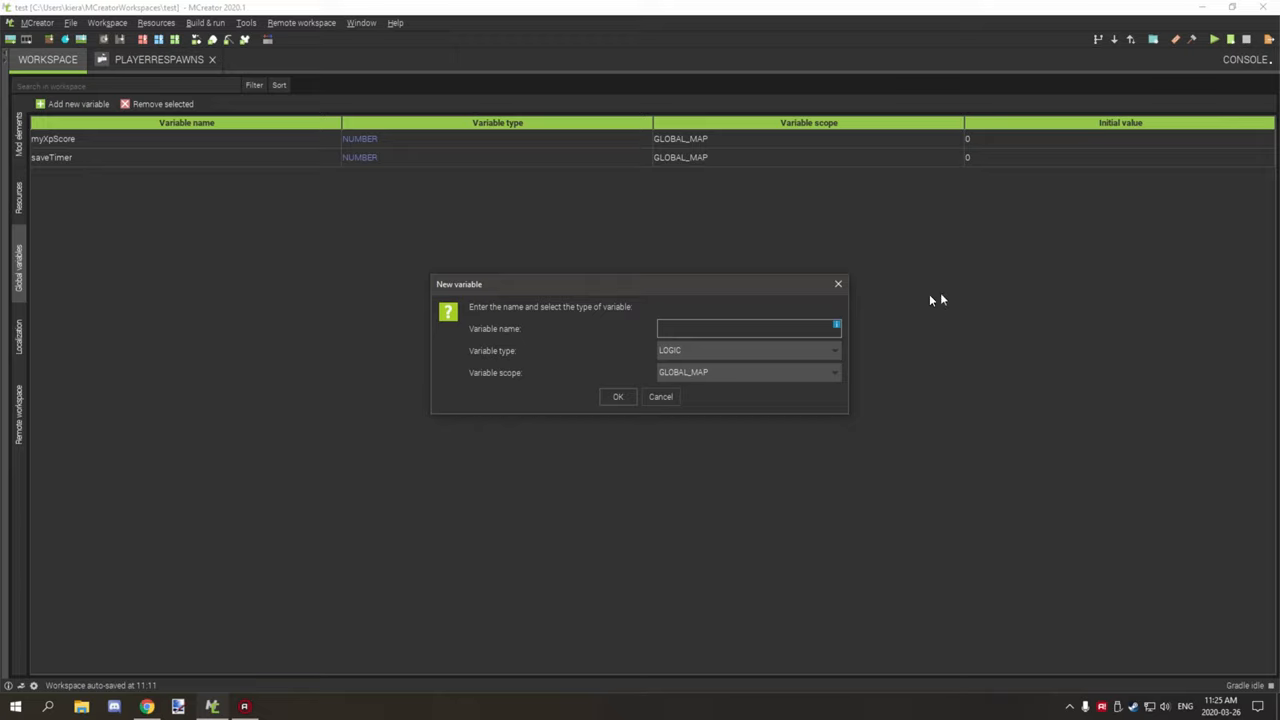
mouse_move(973, 299)
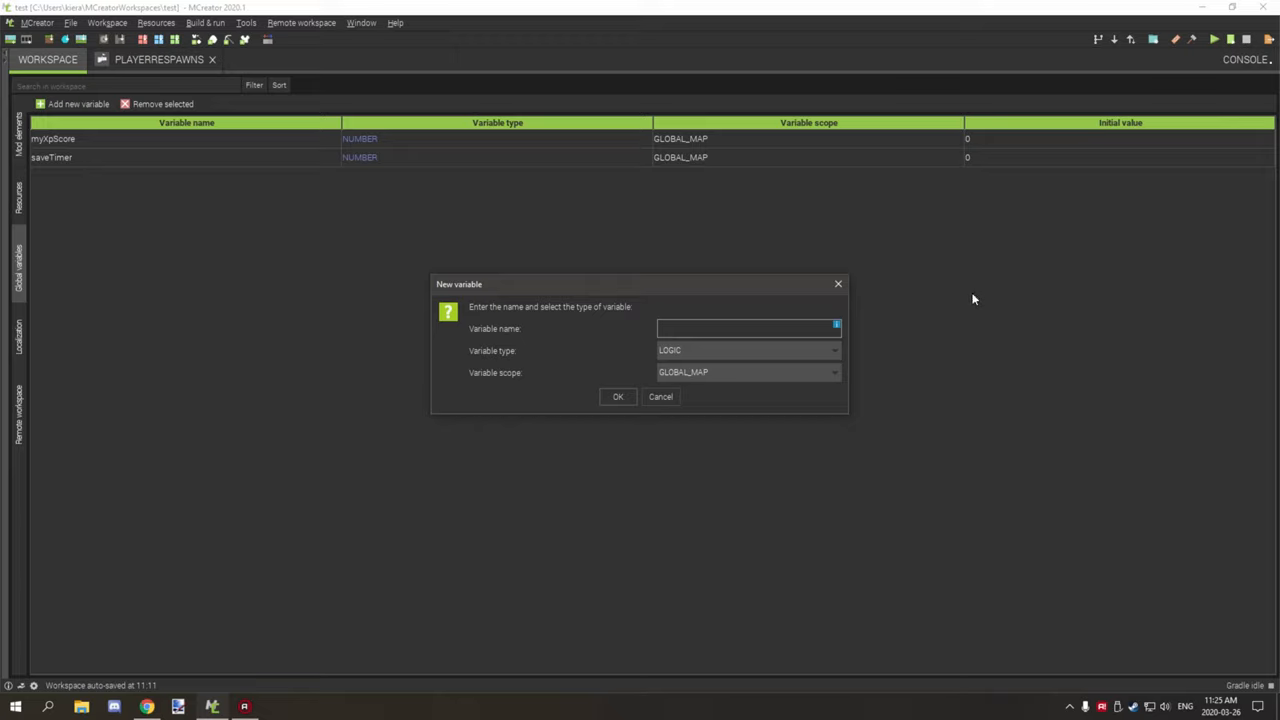
mouse_move(971, 298)
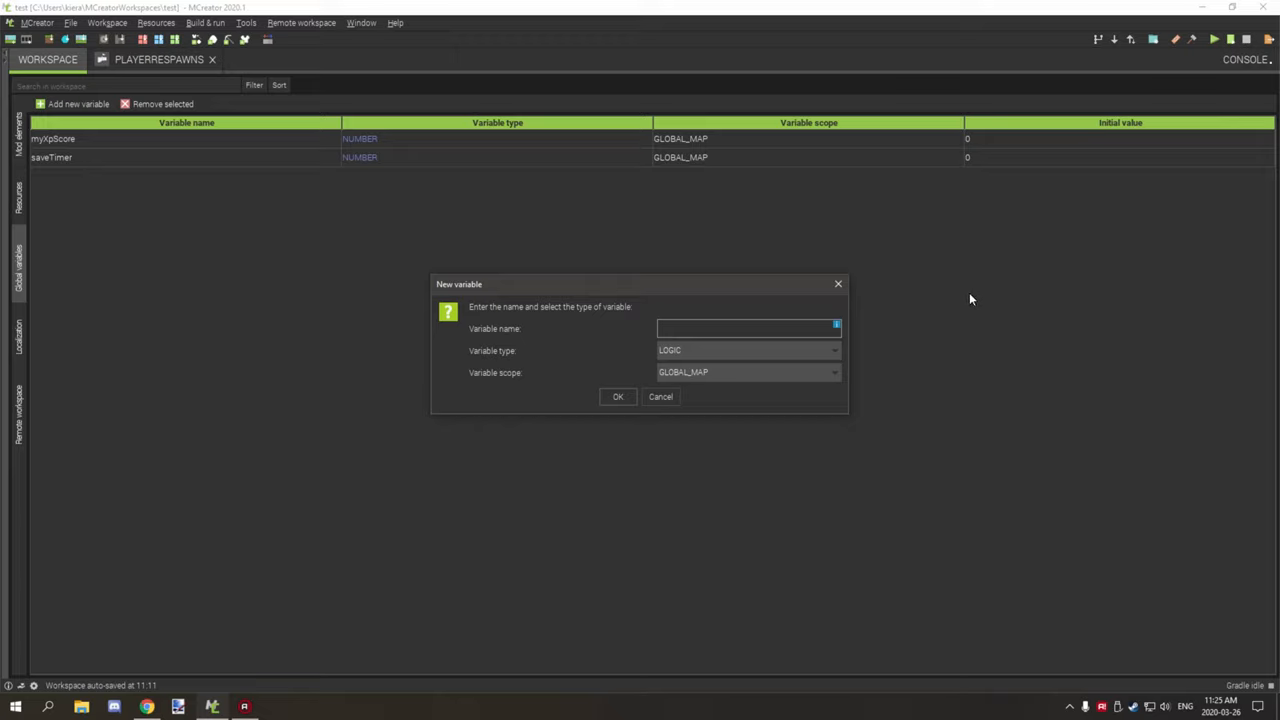
mouse_move(967, 291)
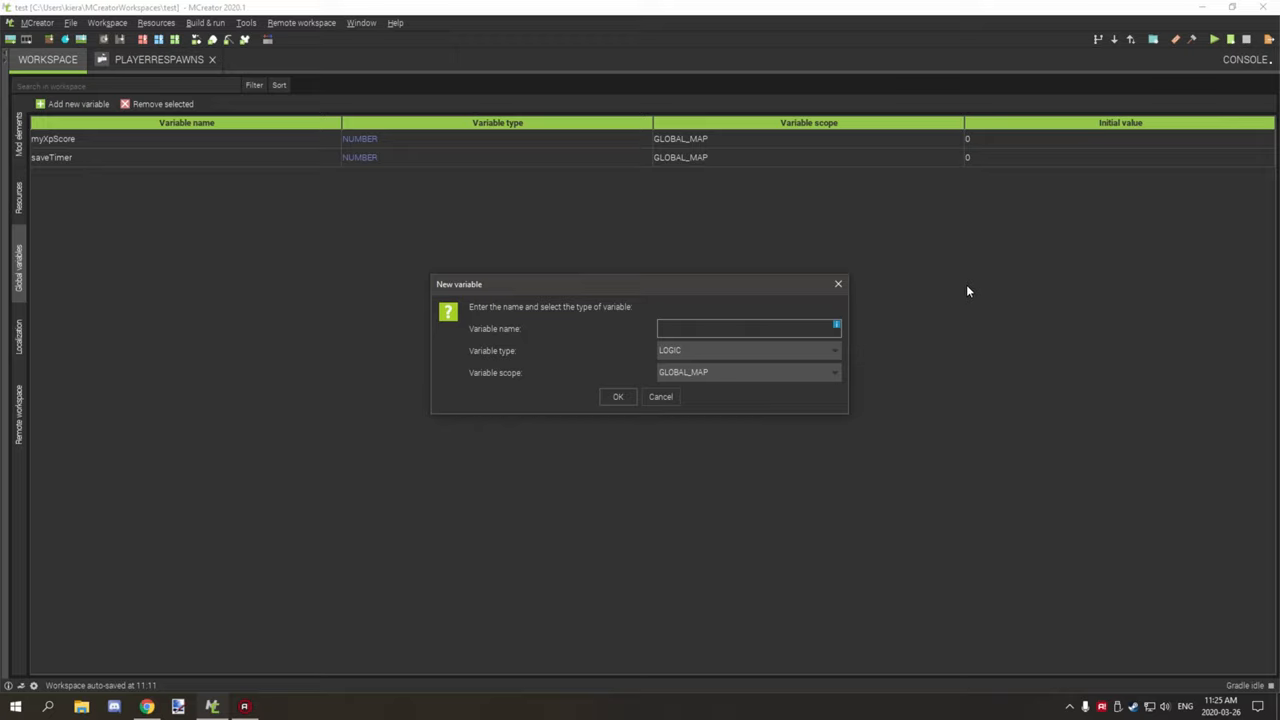
mouse_move(976, 288)
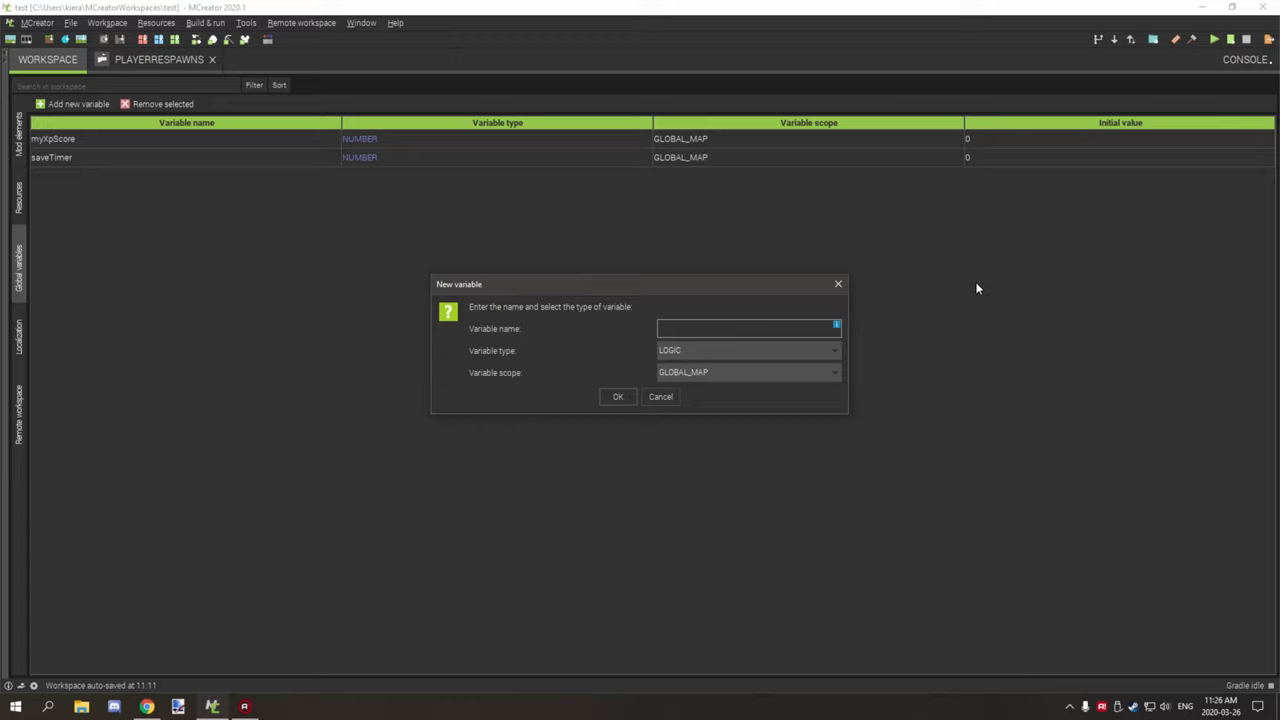
mouse_move(934, 275)
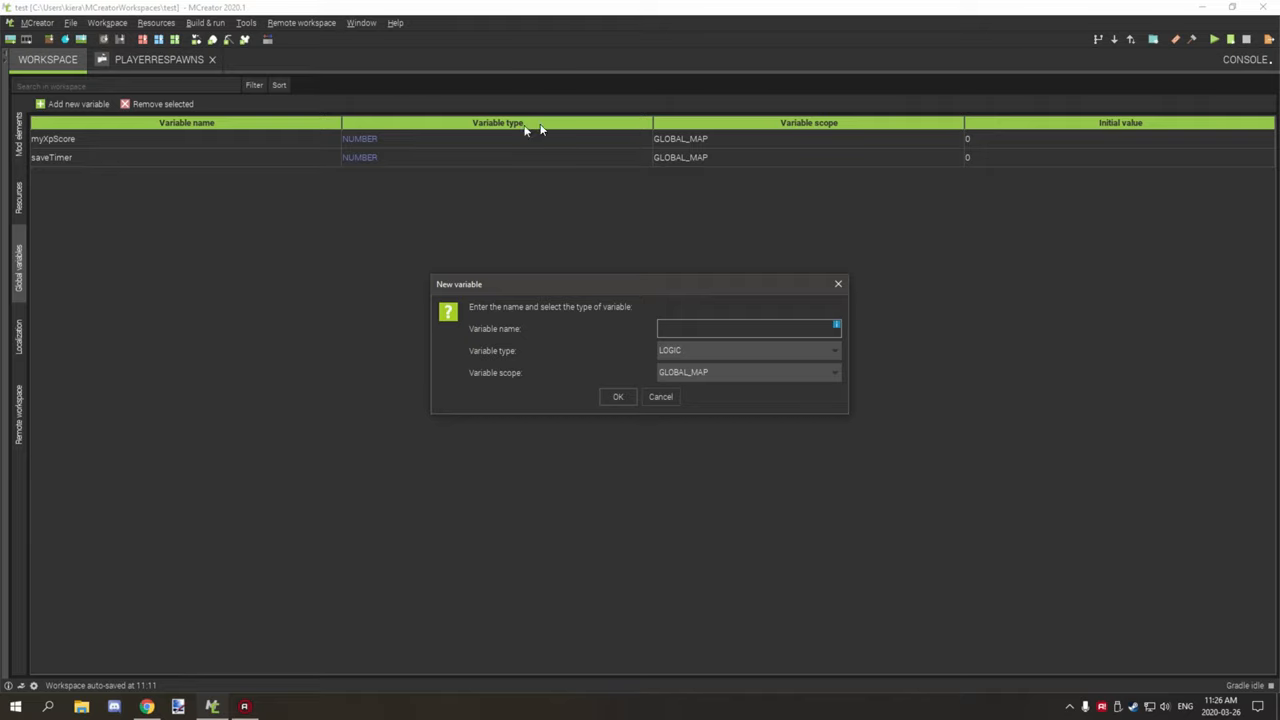
mouse_move(568, 179)
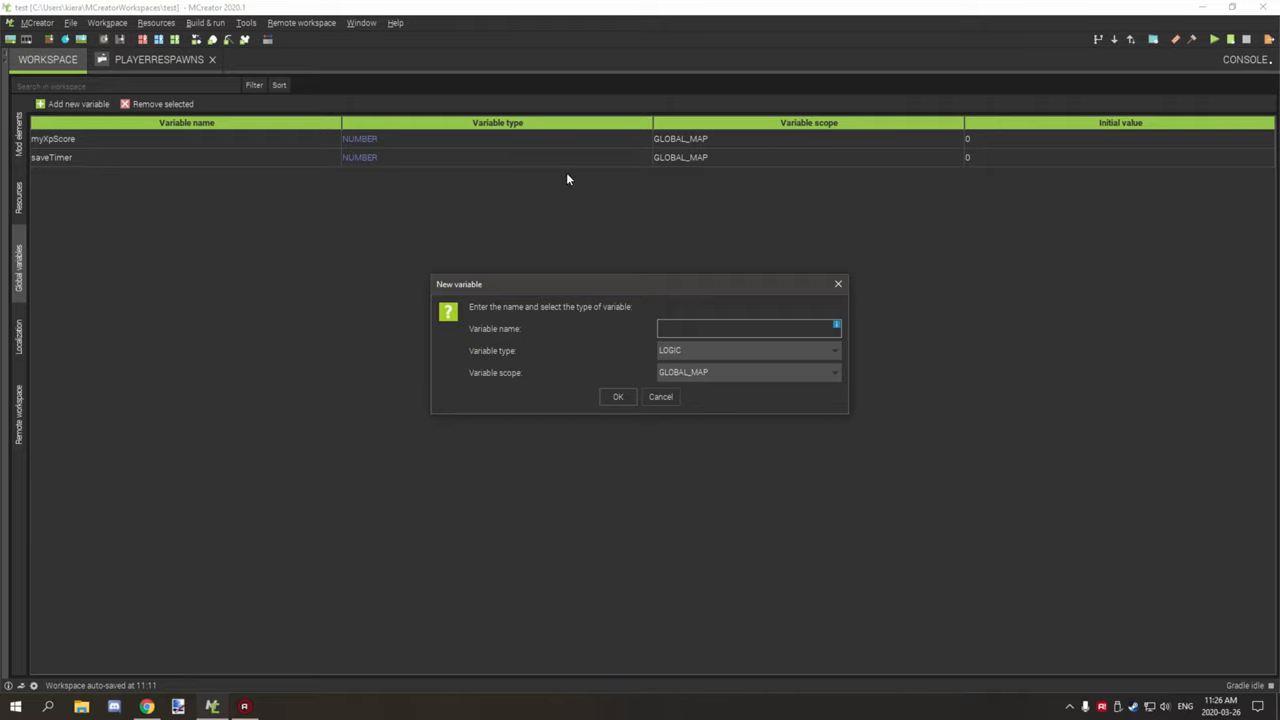
mouse_move(930, 230)
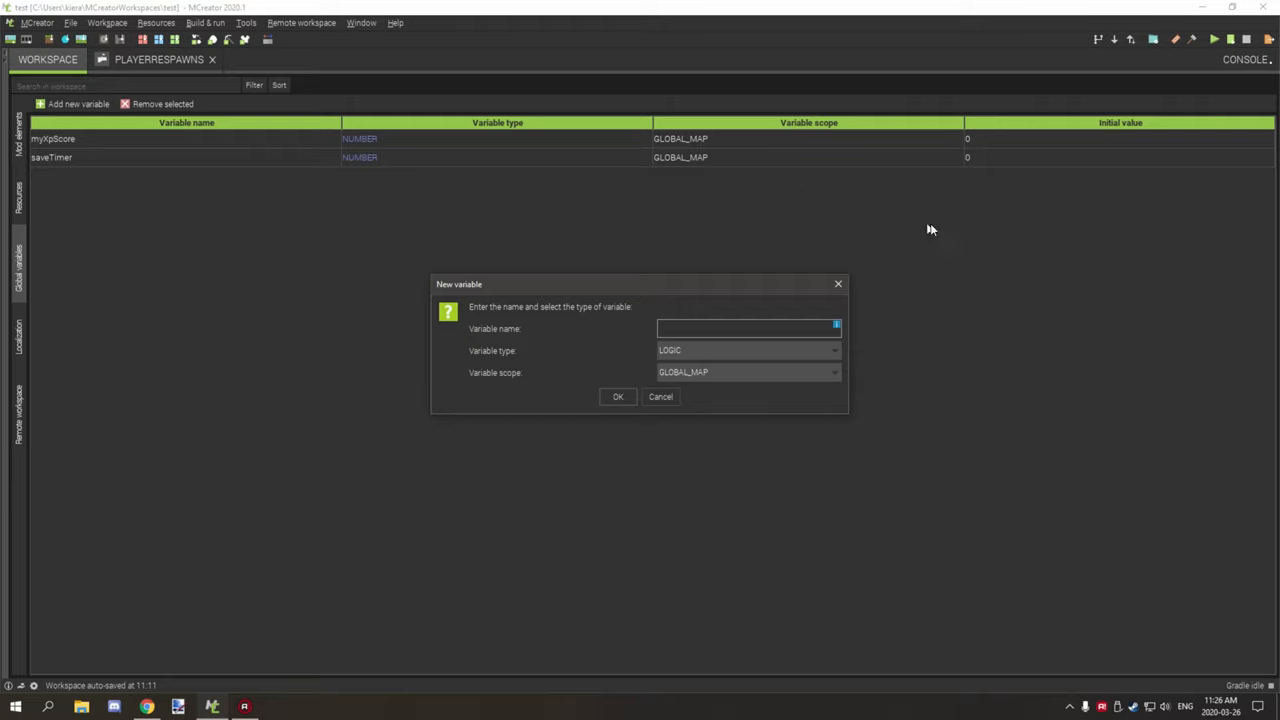
mouse_move(338, 257)
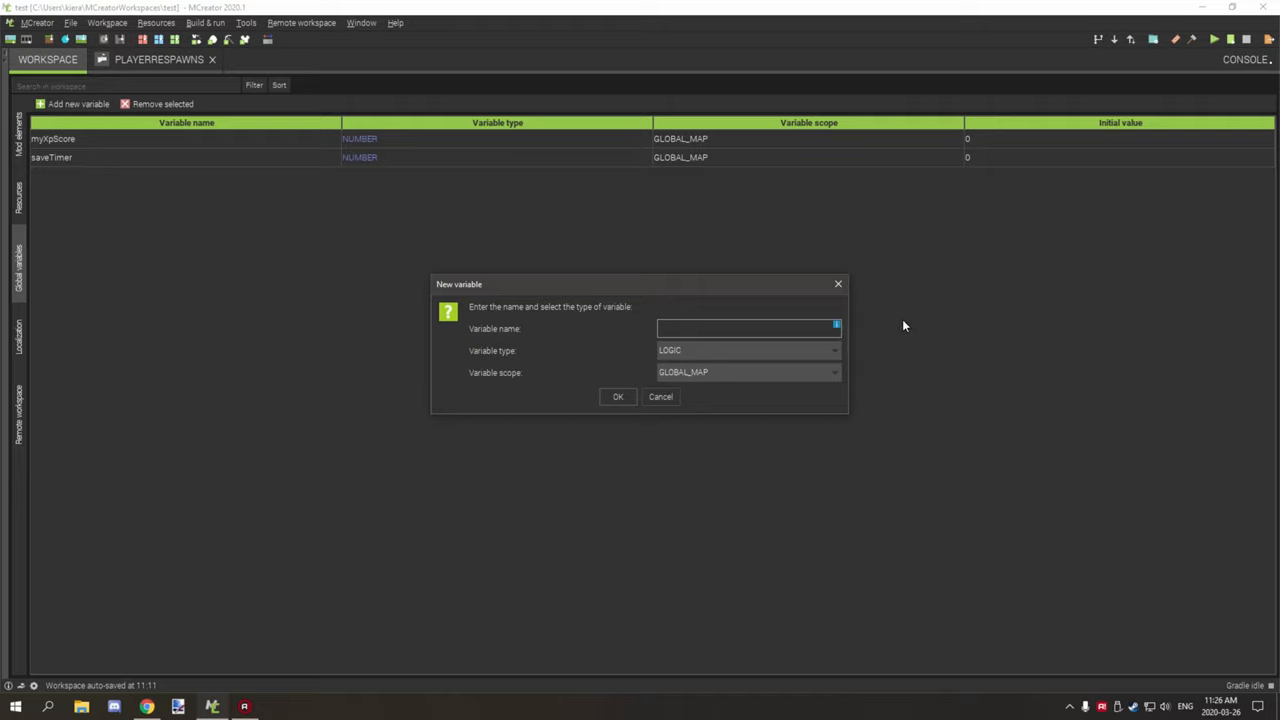
mouse_move(580, 318)
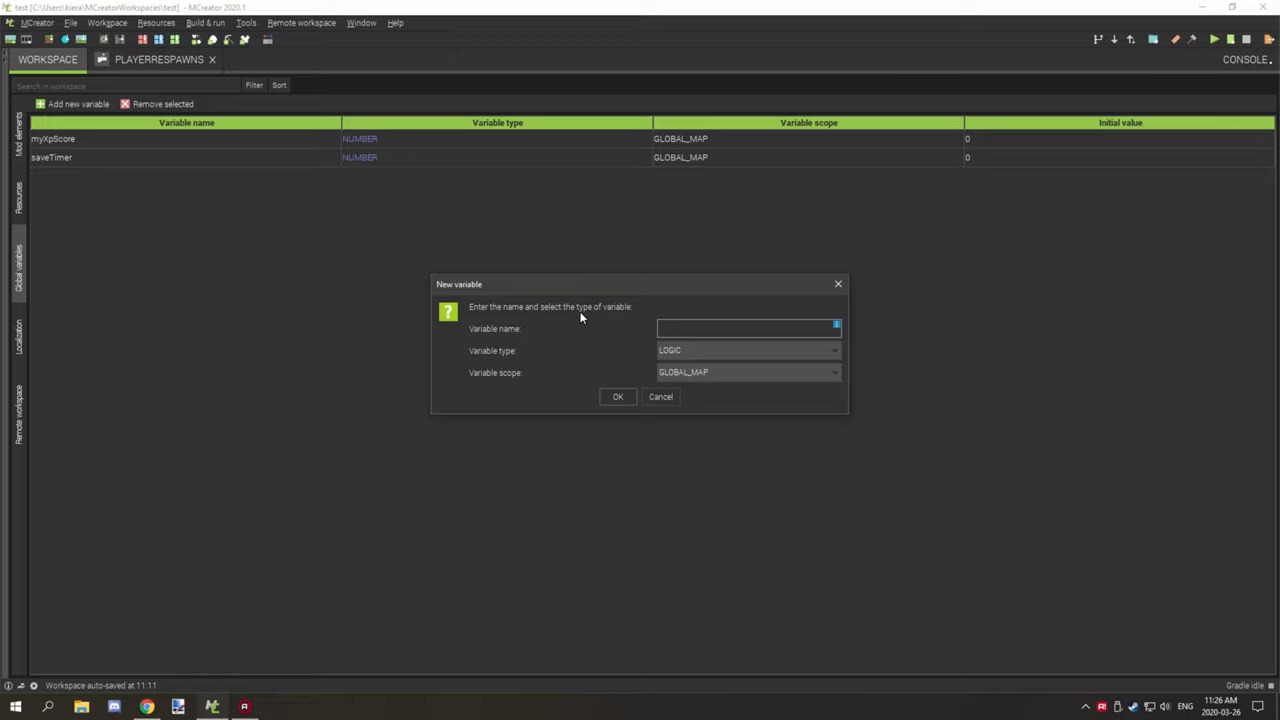
mouse_move(577, 318)
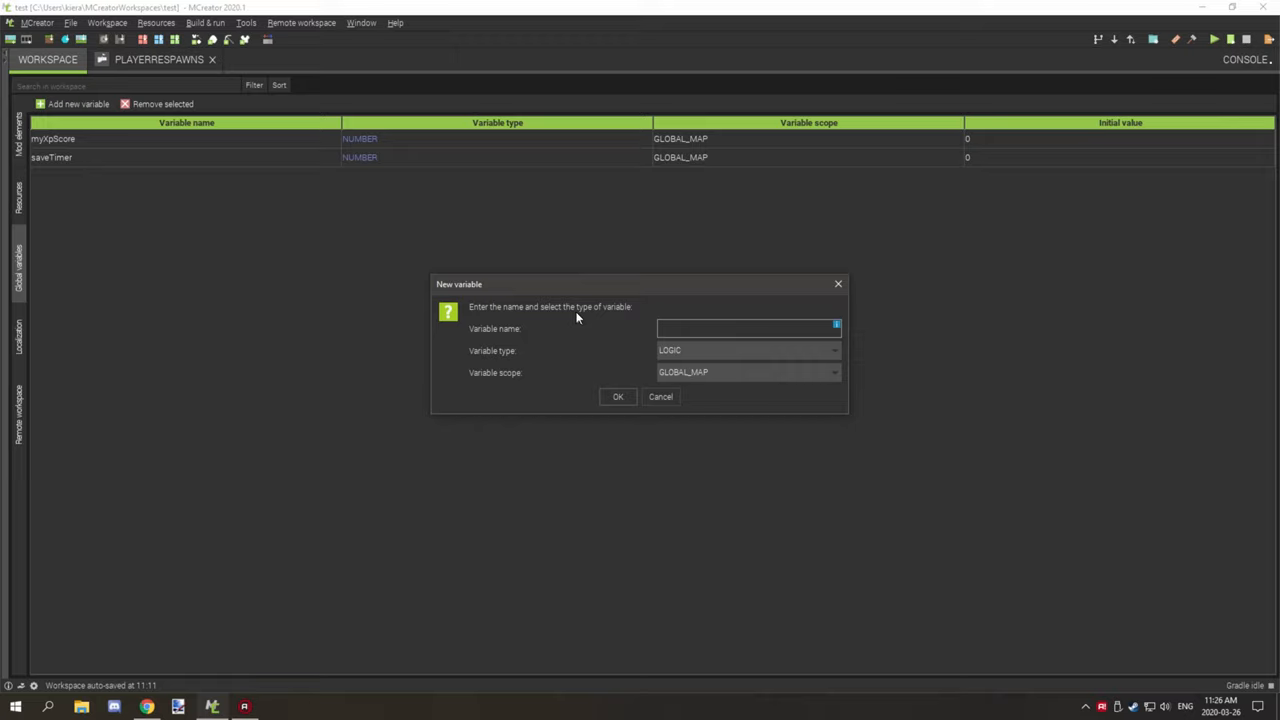
mouse_move(641, 287)
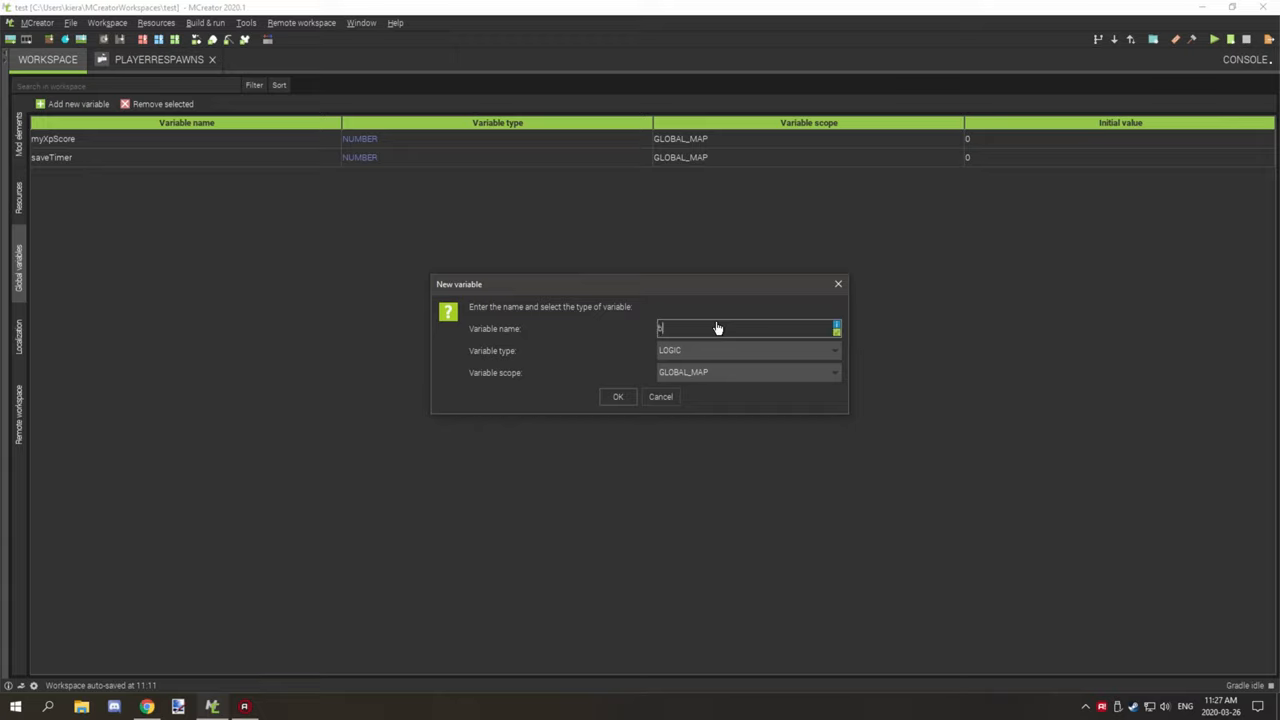
Step: Name the new LOGIC global variable 'basicVariable', removing the stray trailing character
type("basic")
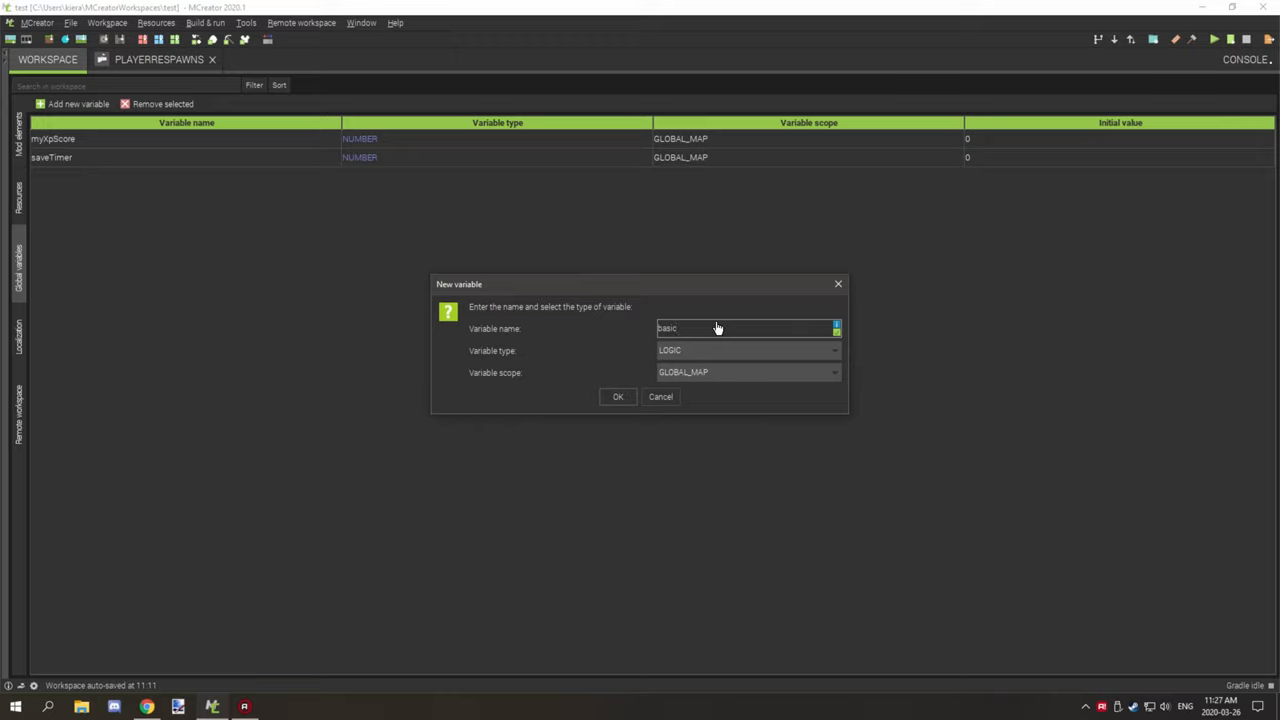
type("Variable9")
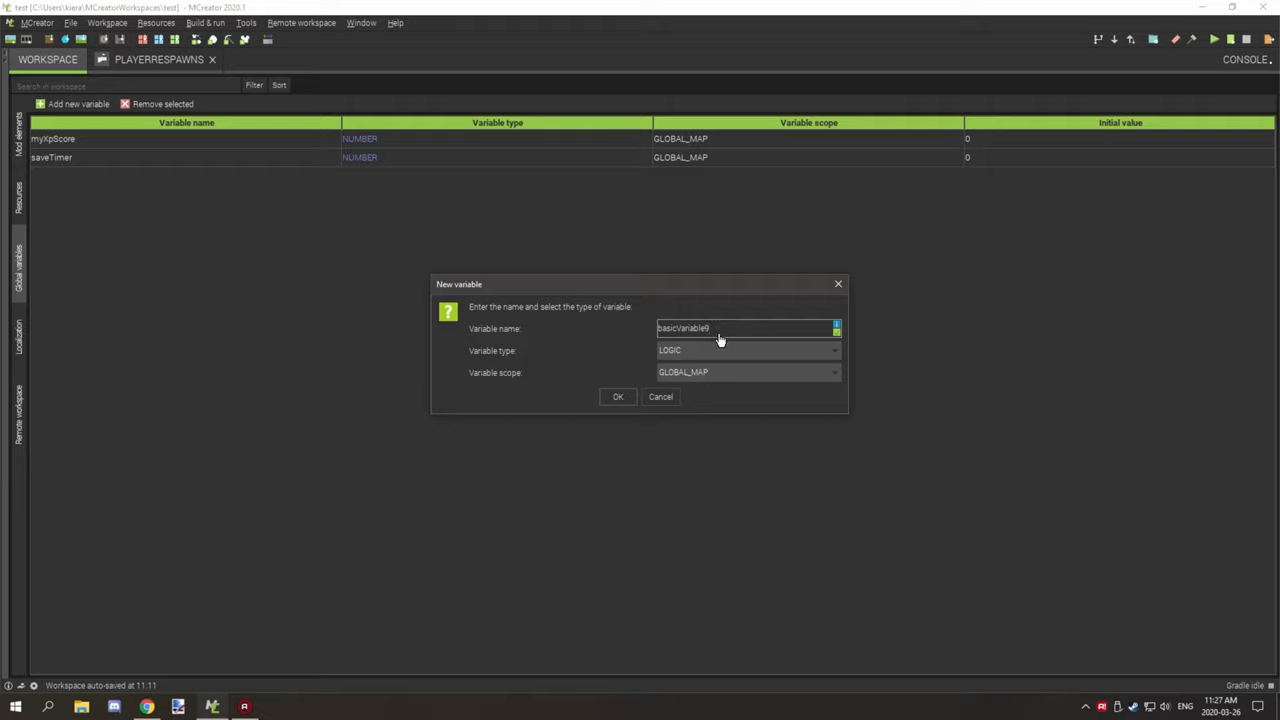
key("Backspace")
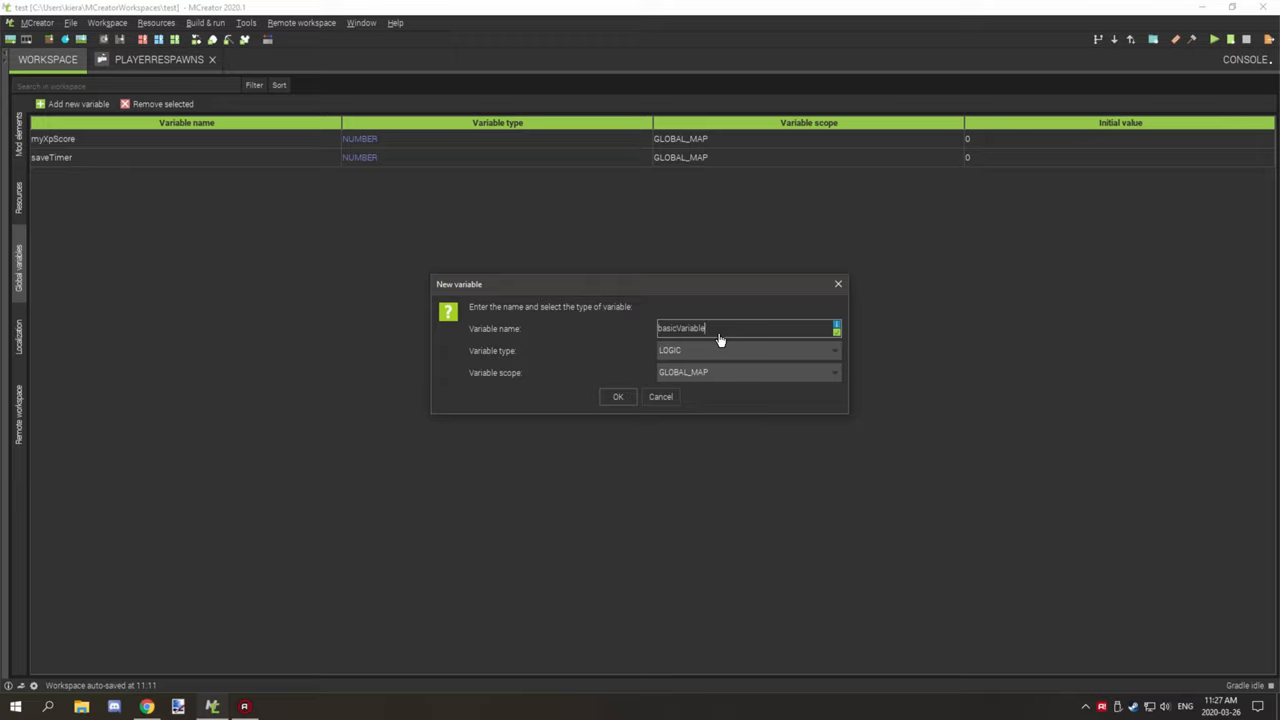
mouse_move(733, 322)
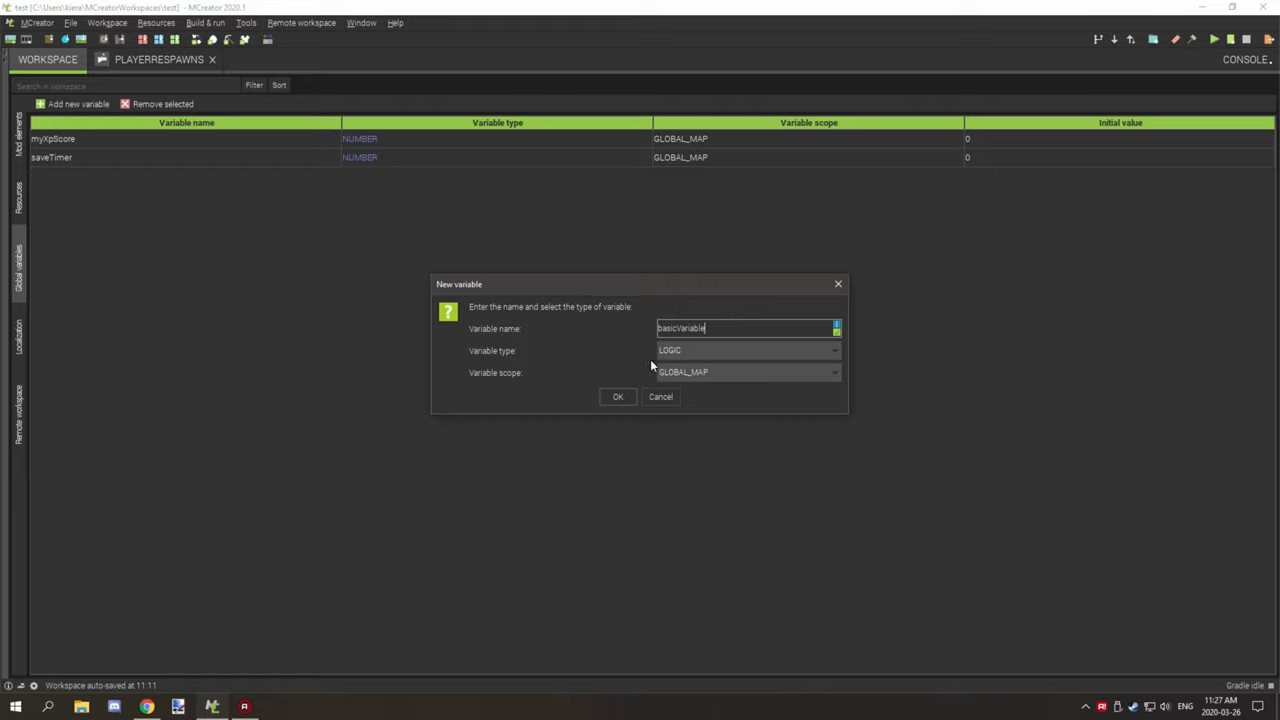
mouse_move(730, 329)
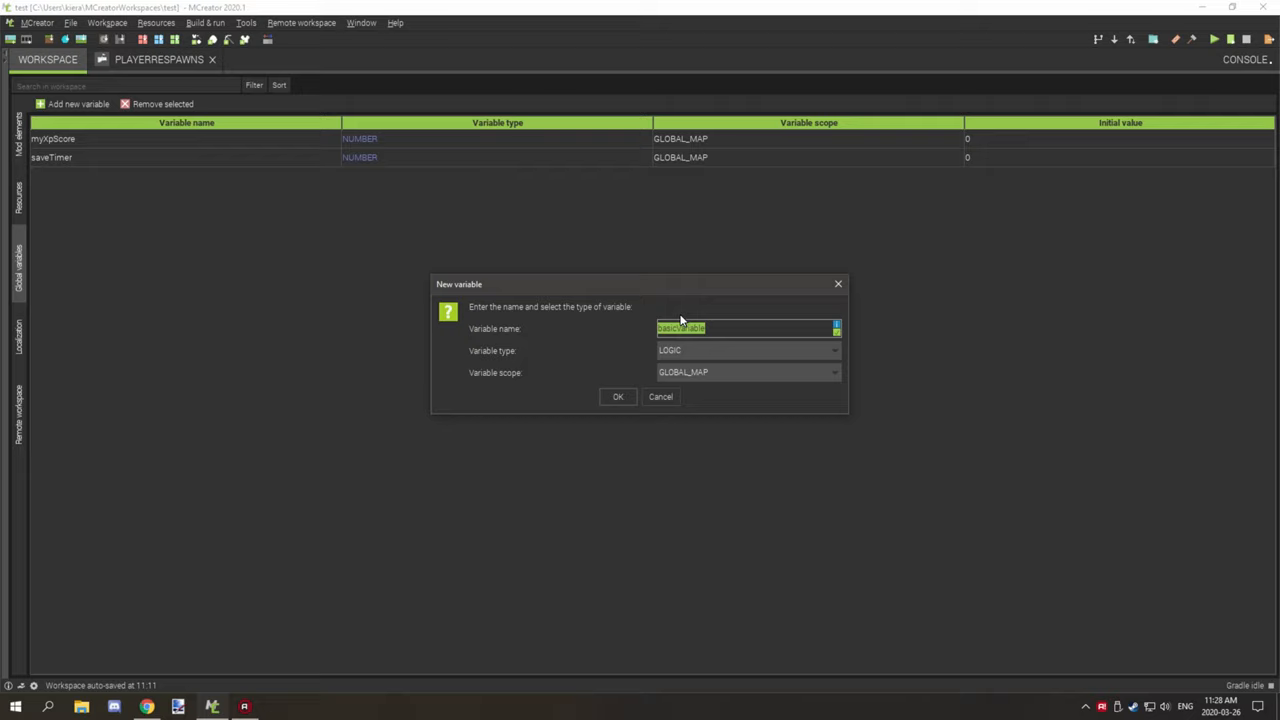
mouse_move(637, 357)
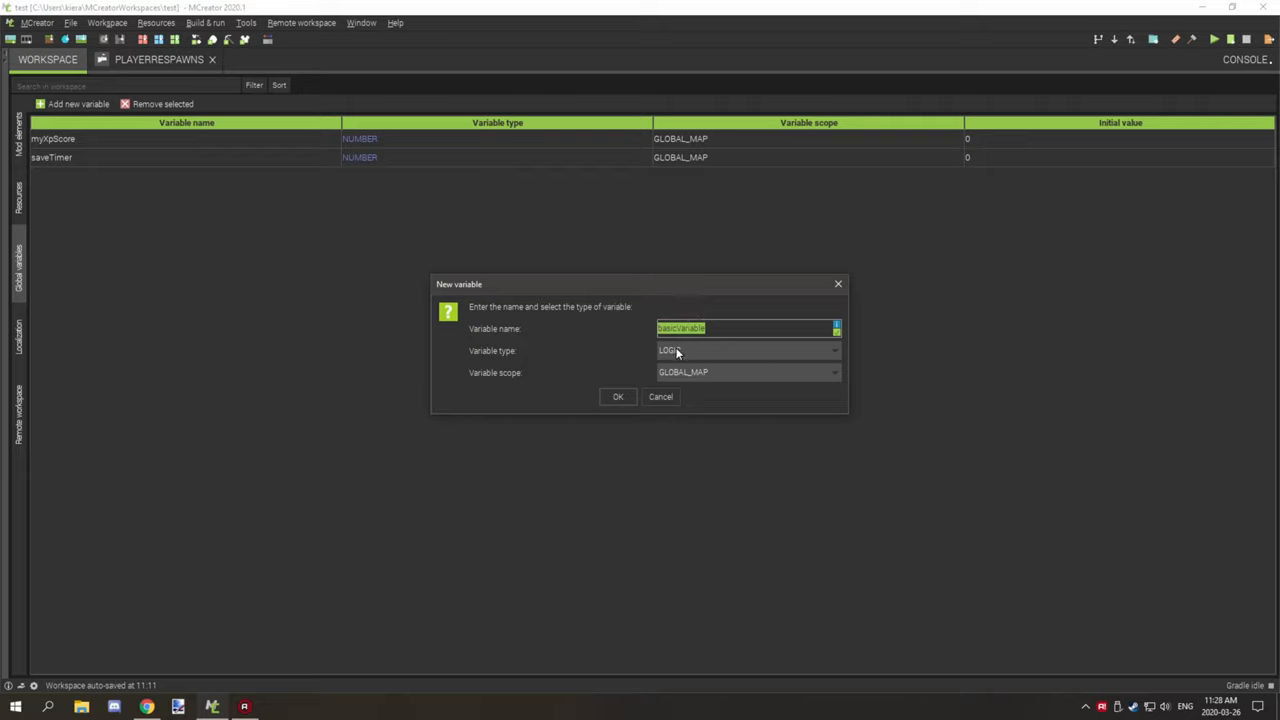
Step: Review the LOGIC, NUMBER and STRING type options, keeping LOGIC selected
left_click(747, 350)
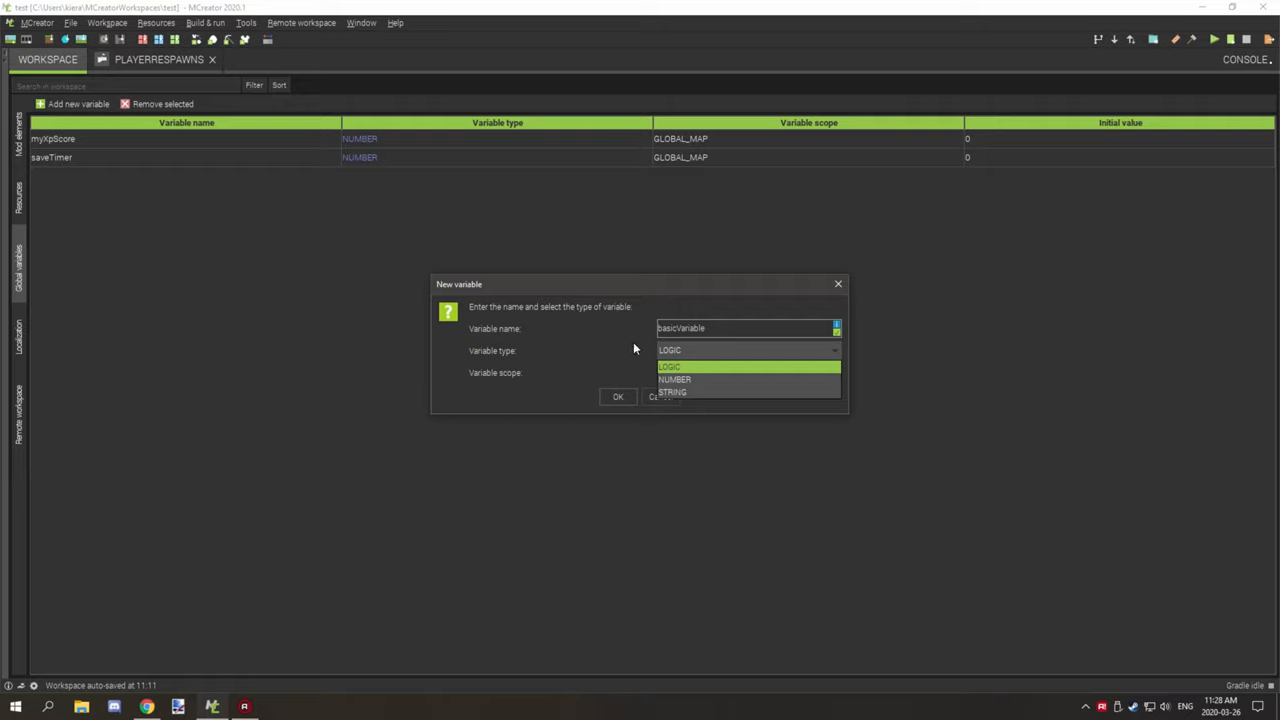
mouse_move(704, 351)
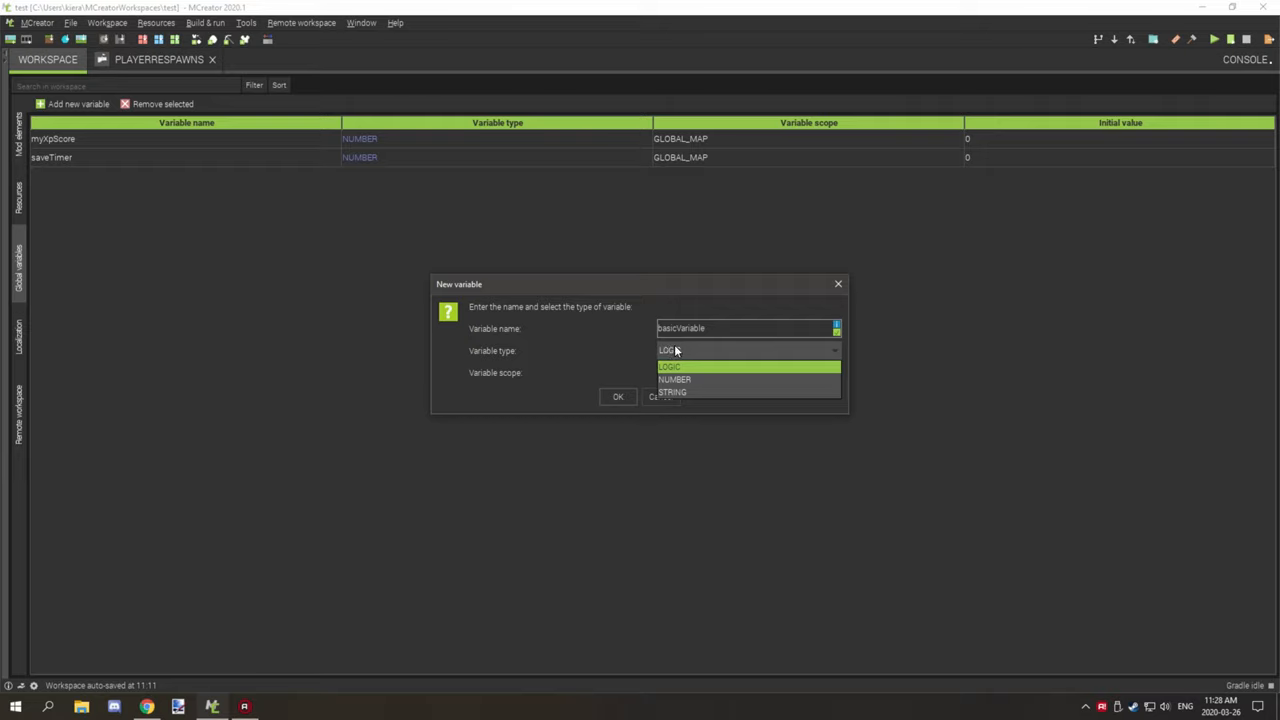
left_click(666, 366)
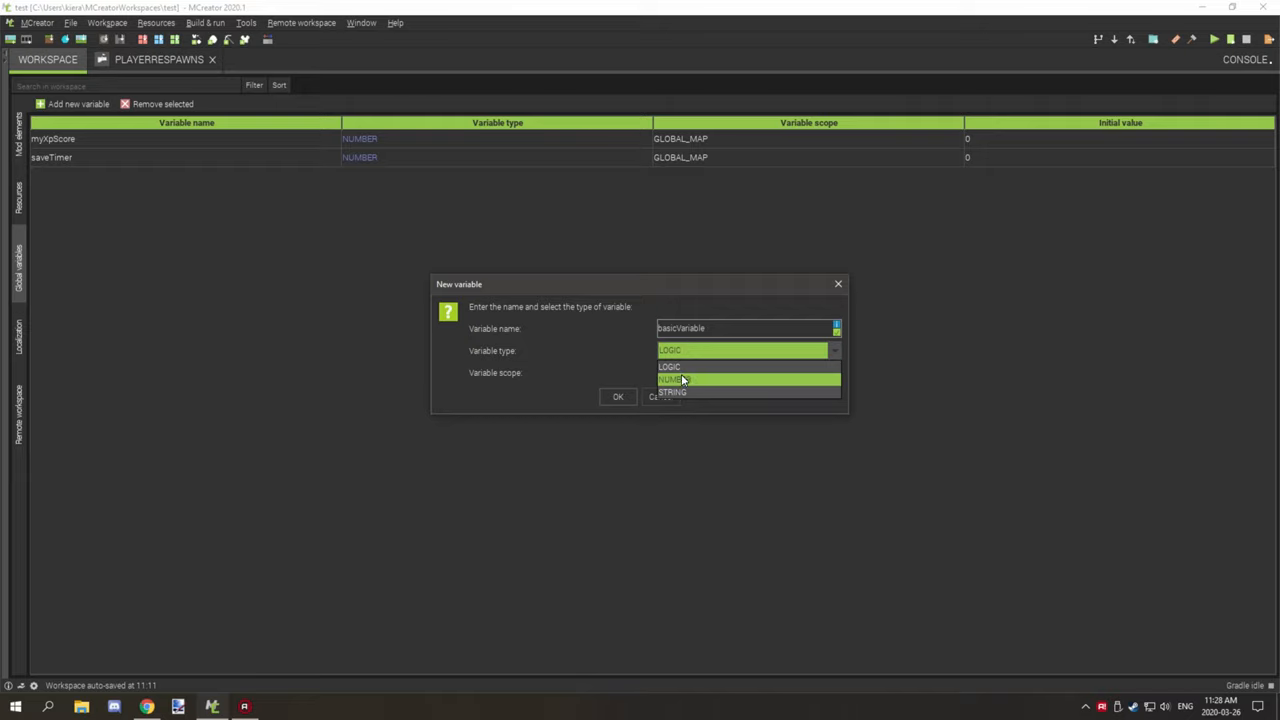
mouse_move(711, 379)
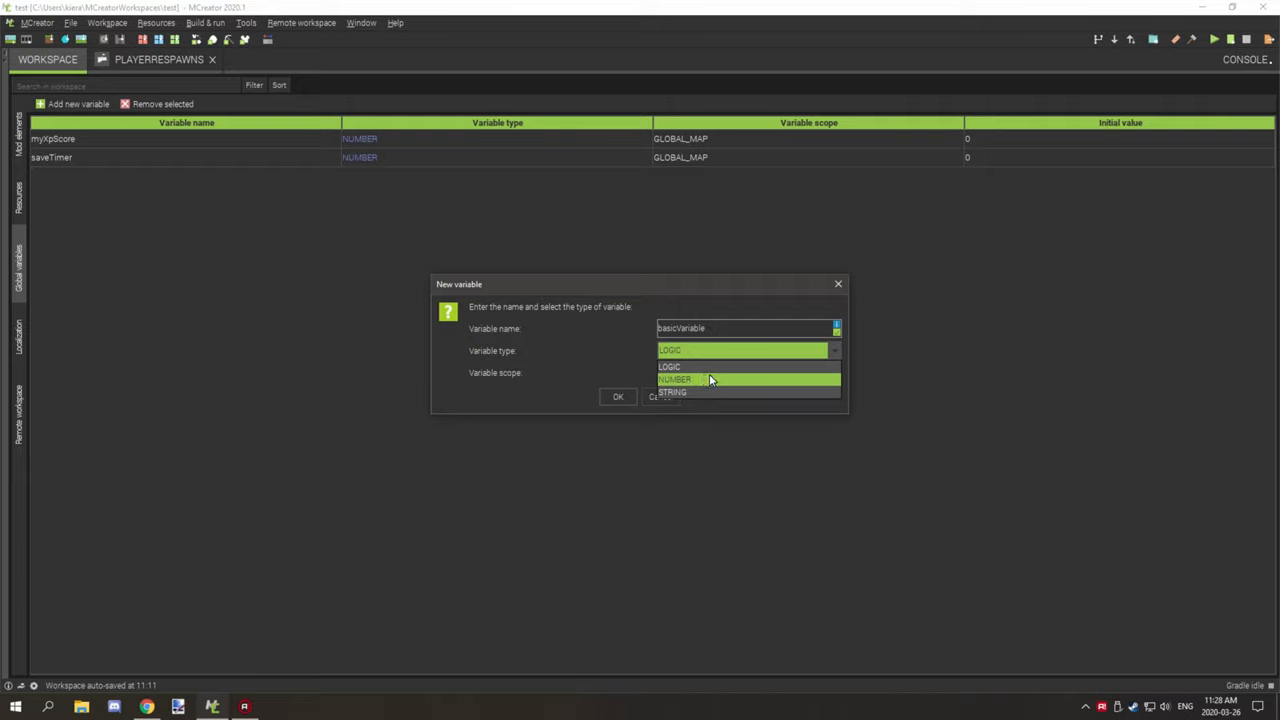
mouse_move(708, 379)
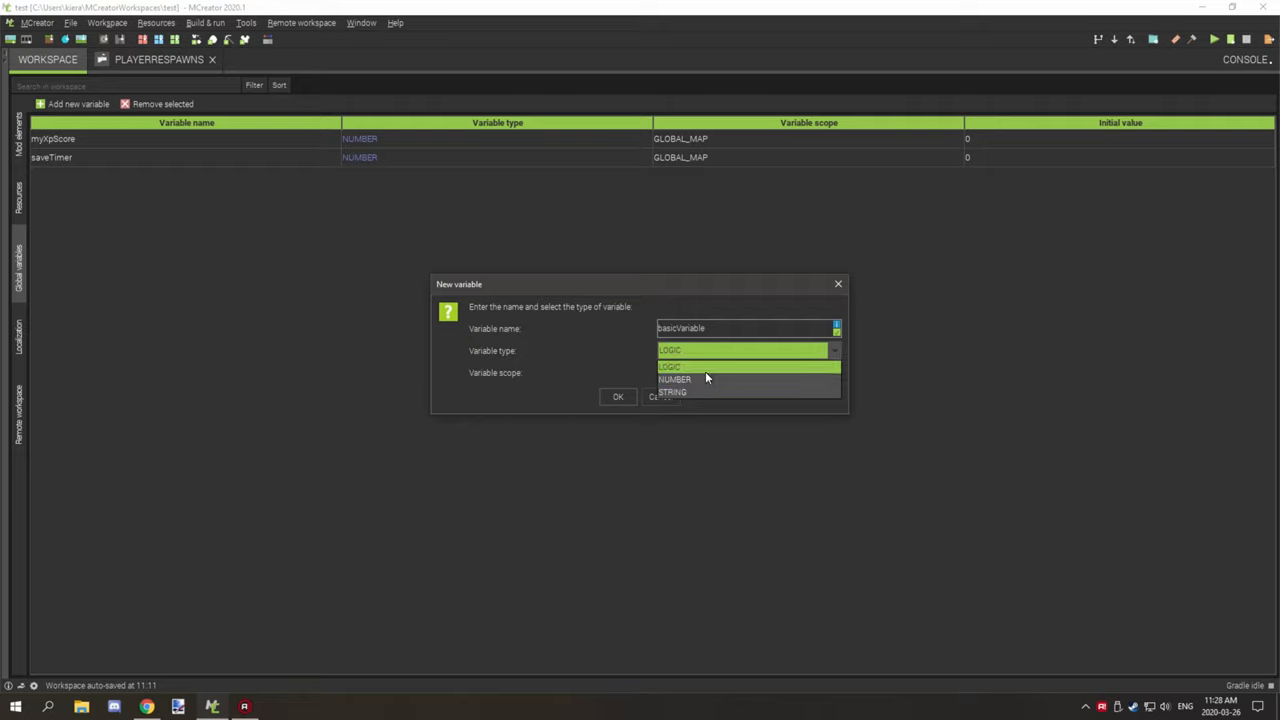
mouse_move(707, 379)
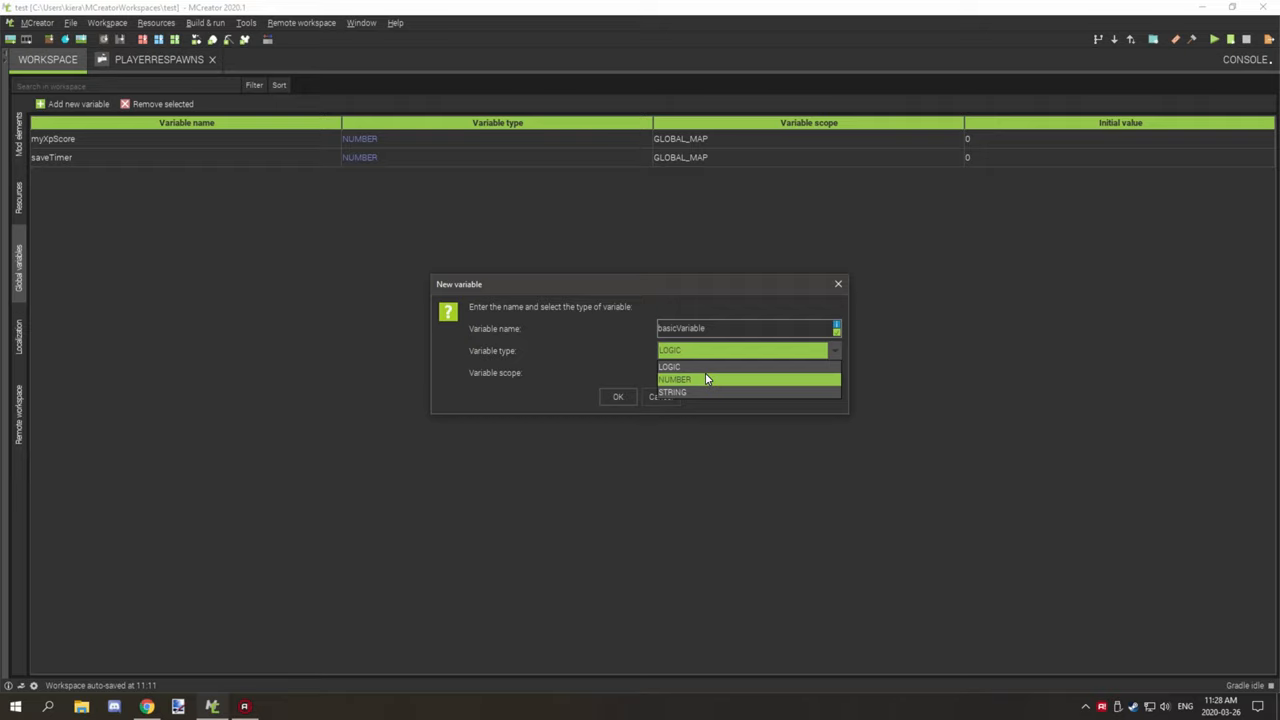
mouse_move(684, 381)
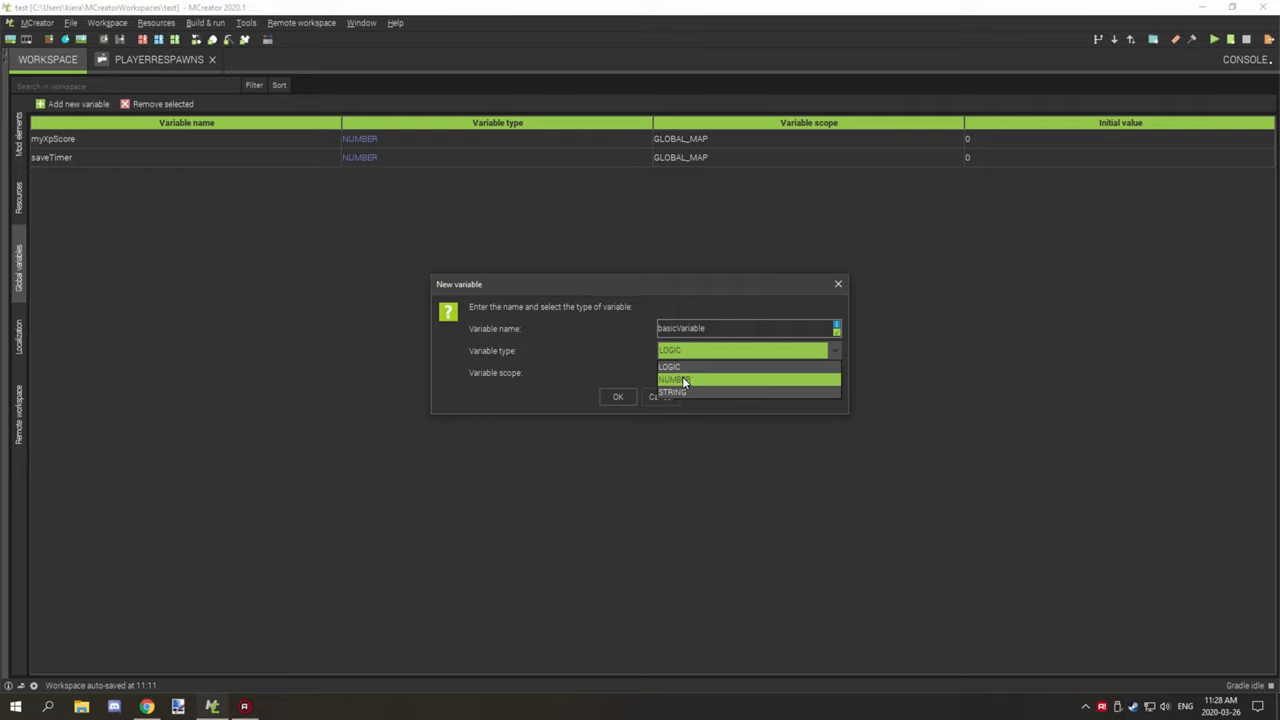
mouse_move(699, 392)
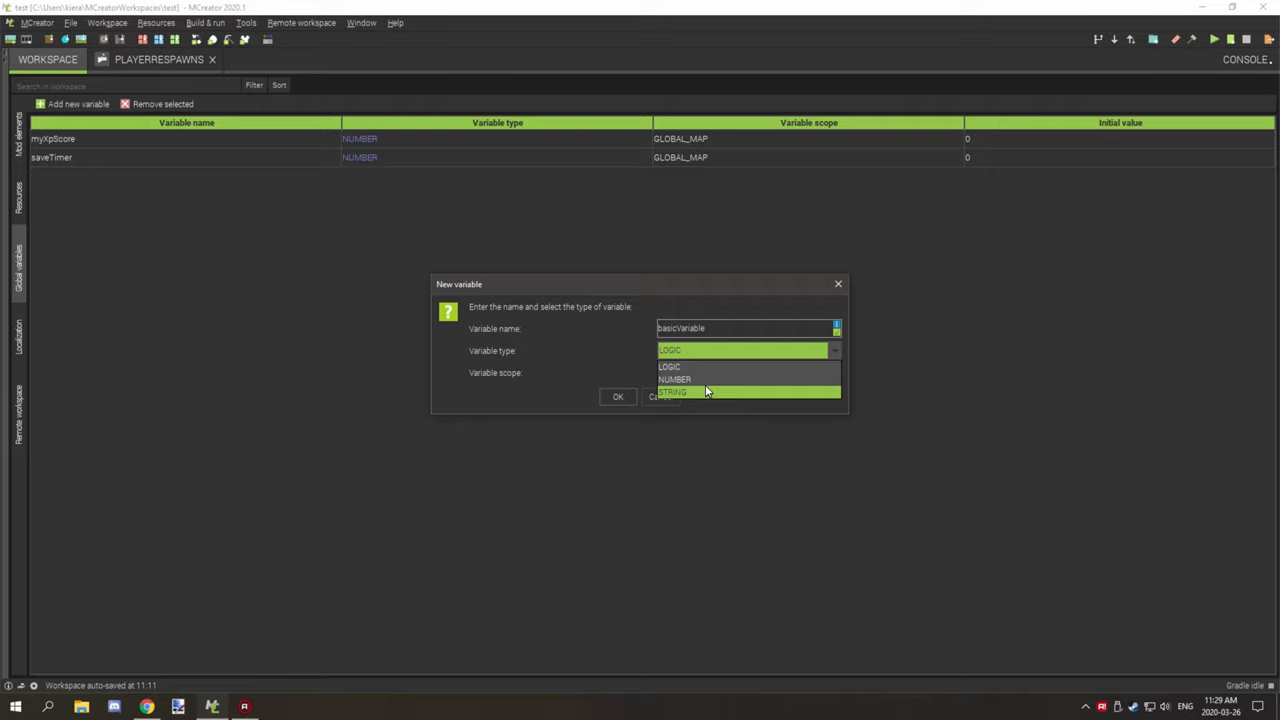
mouse_move(709, 381)
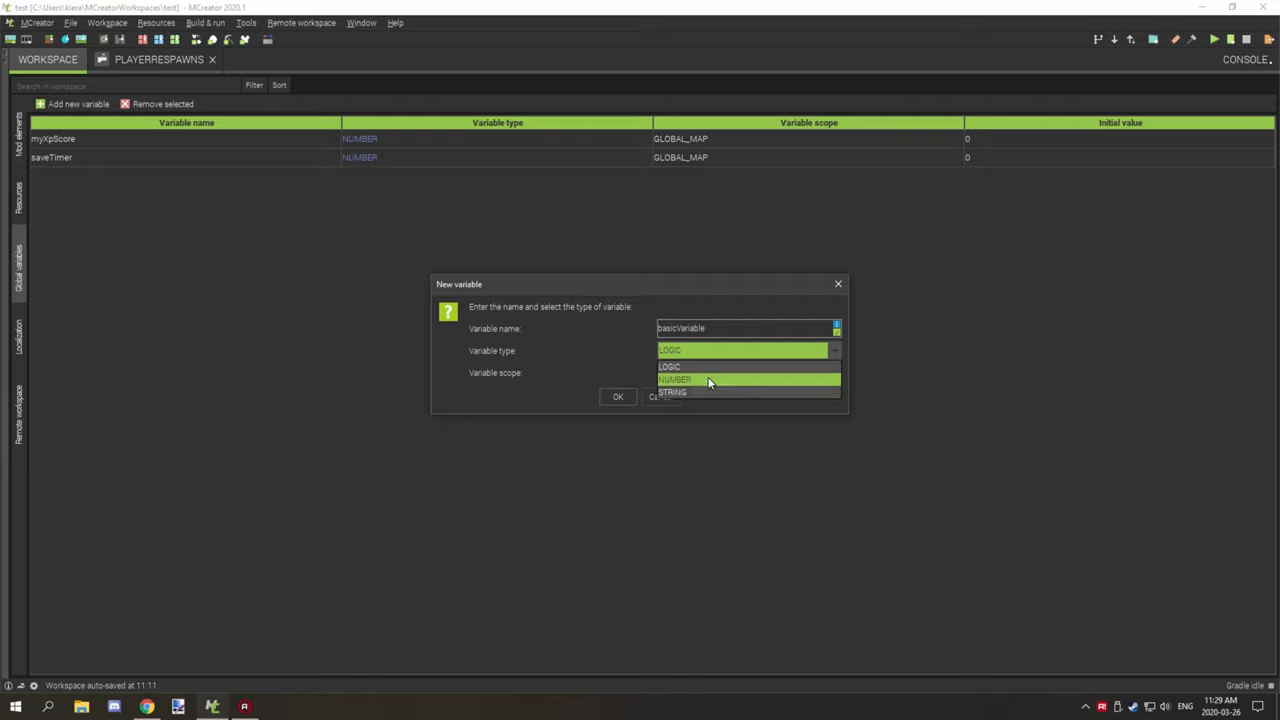
mouse_move(713, 386)
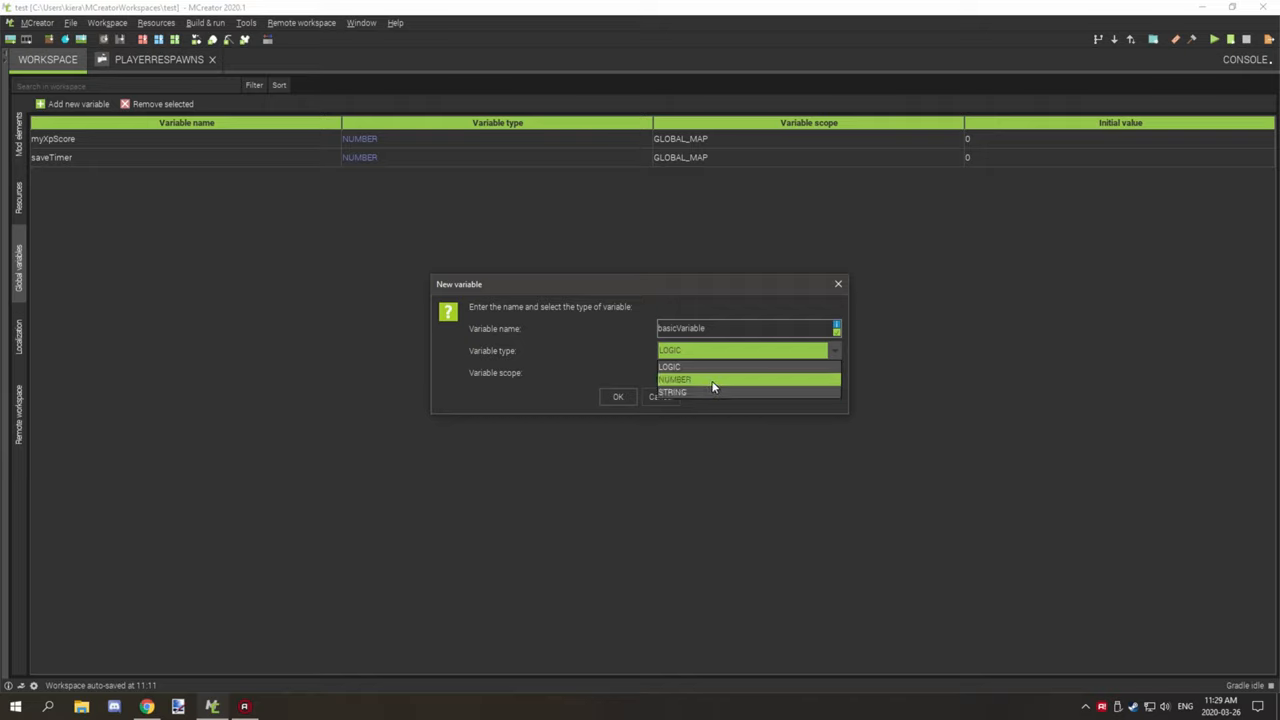
mouse_move(705, 391)
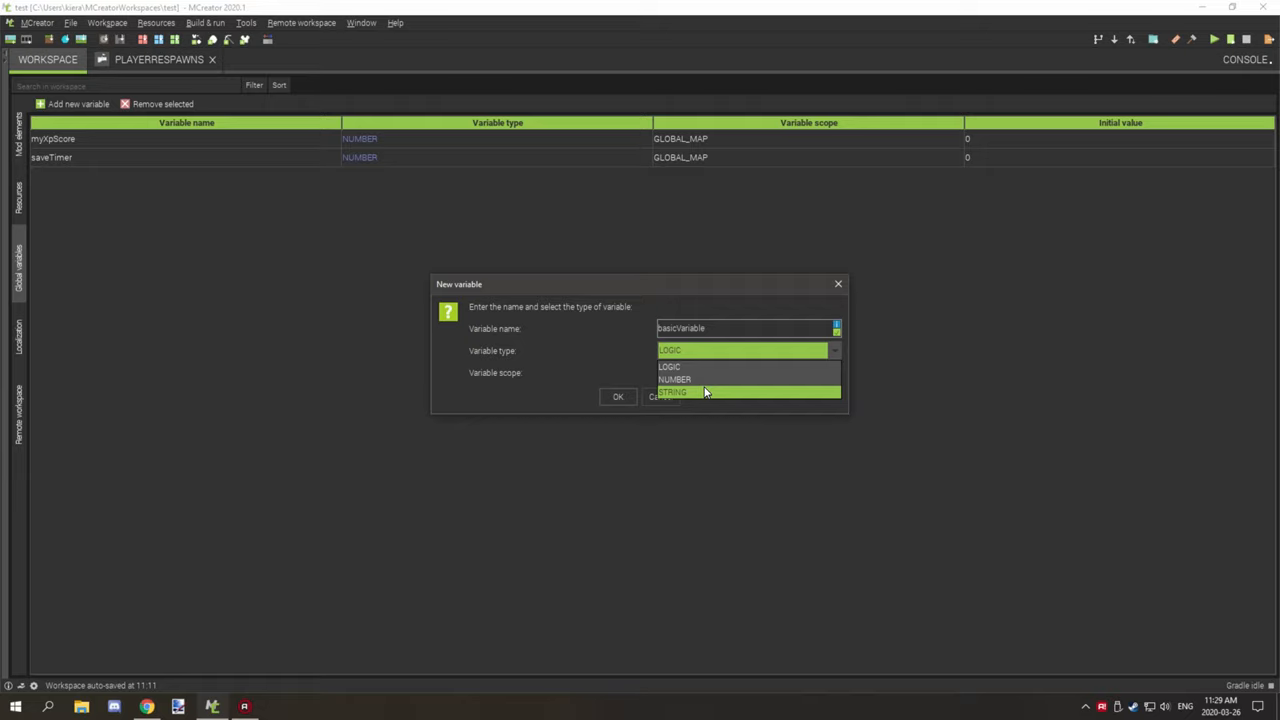
mouse_move(703, 394)
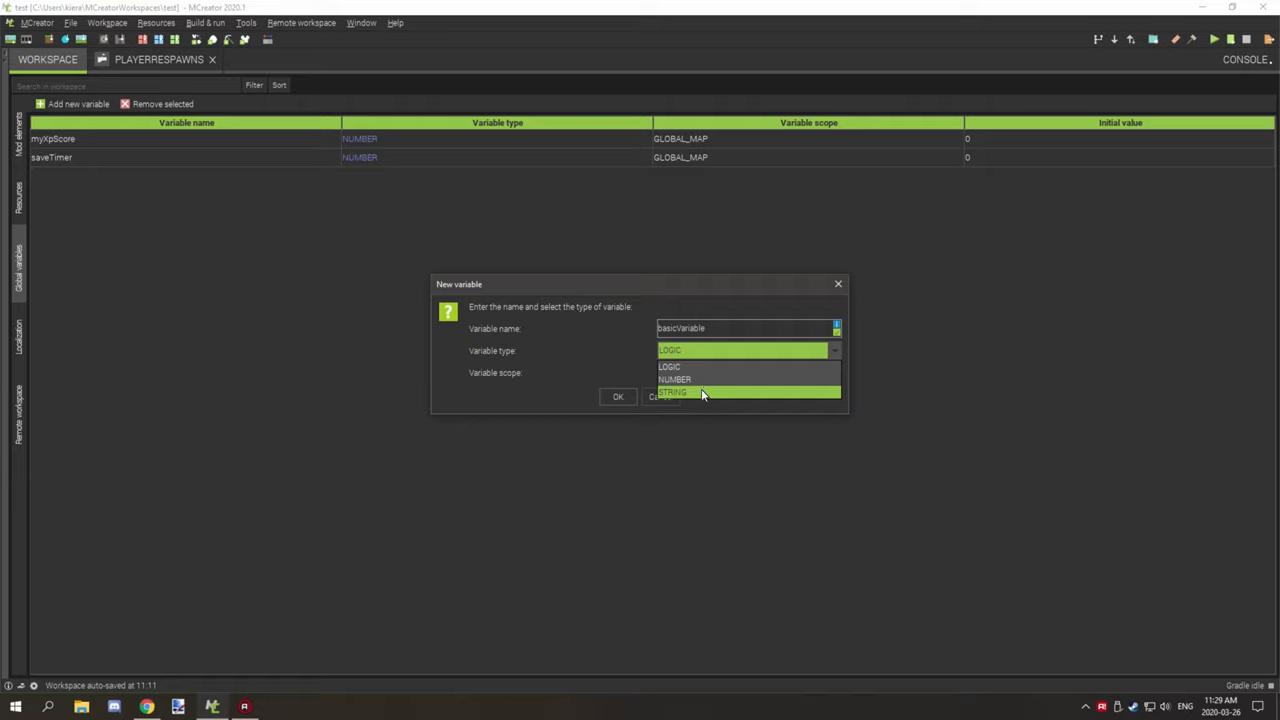
mouse_move(704, 391)
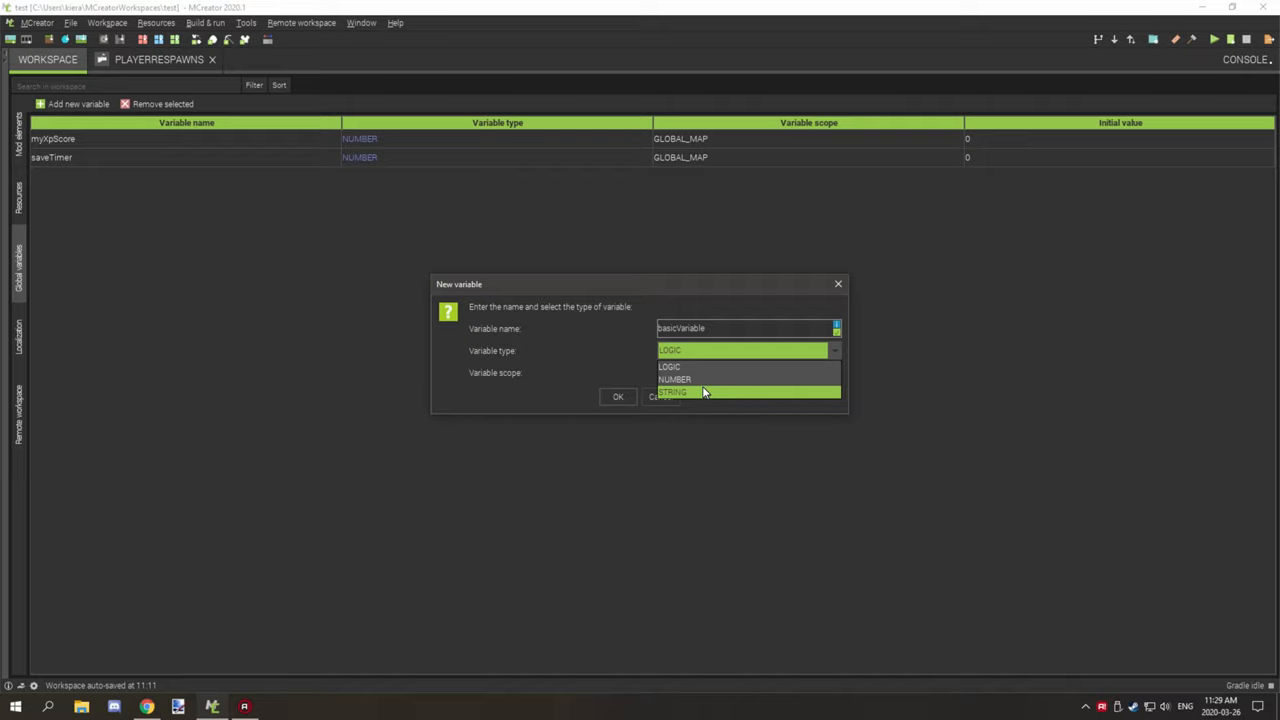
mouse_move(701, 396)
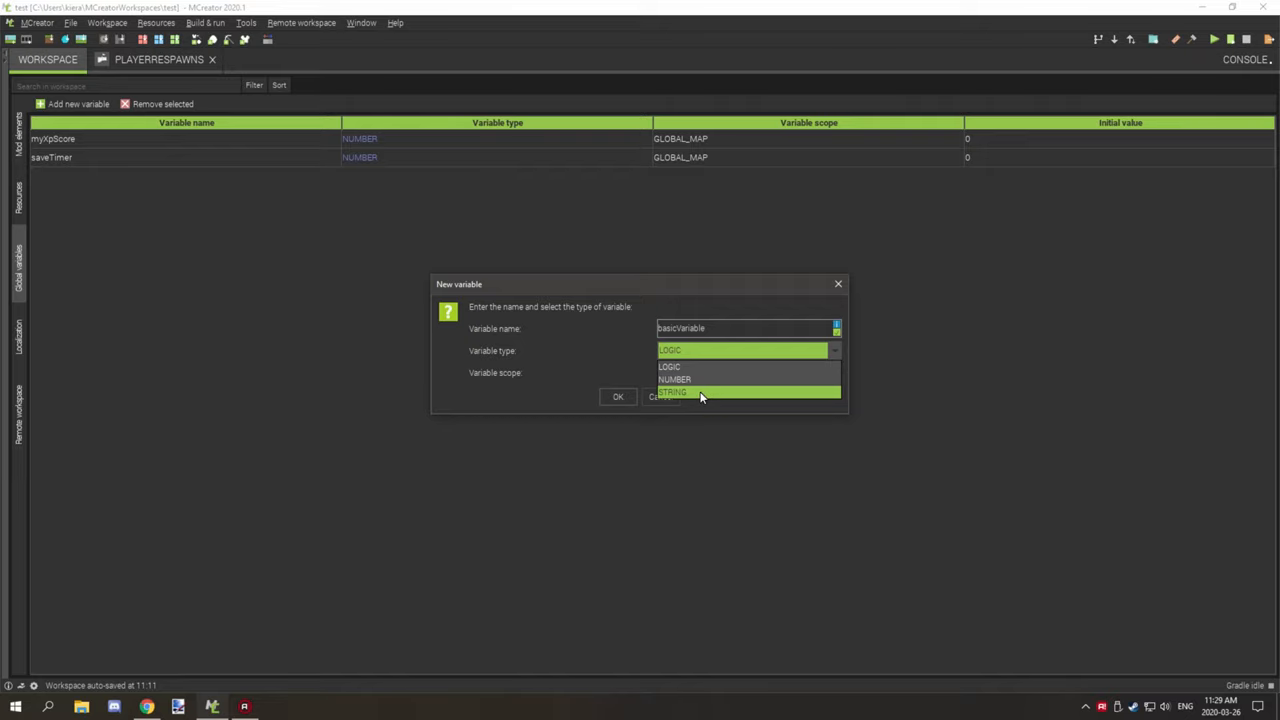
mouse_move(697, 383)
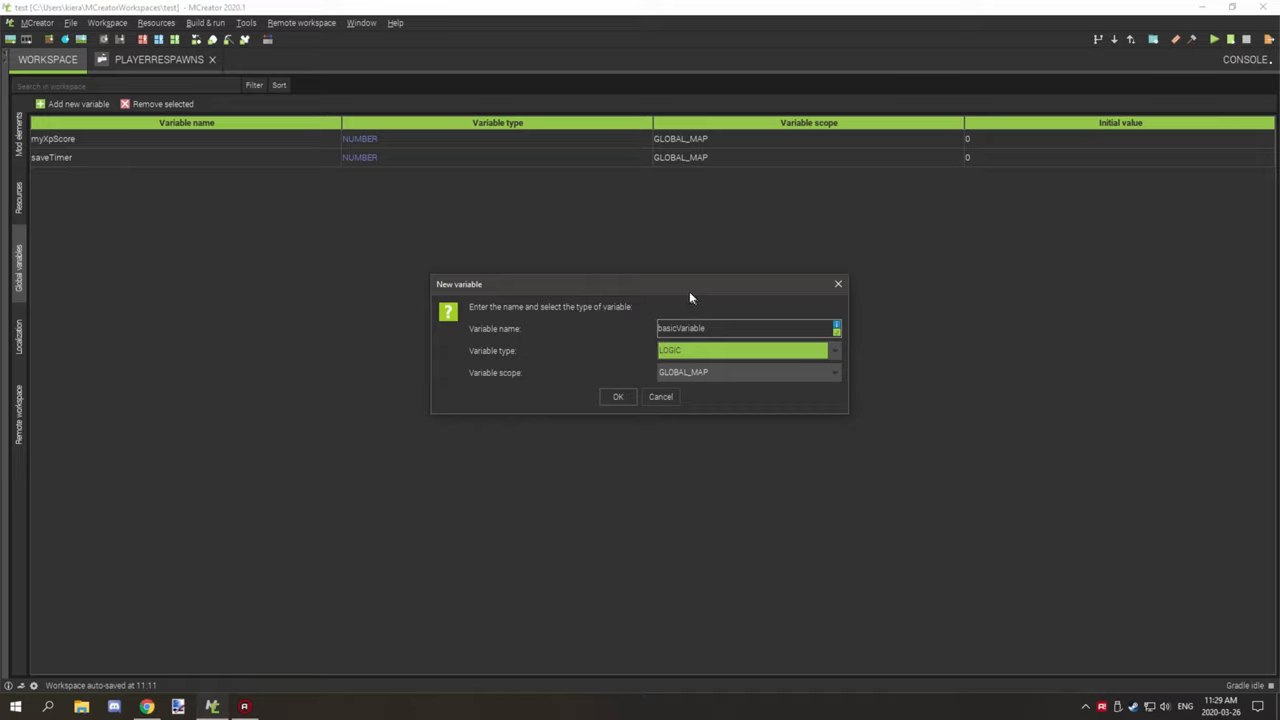
mouse_move(630, 306)
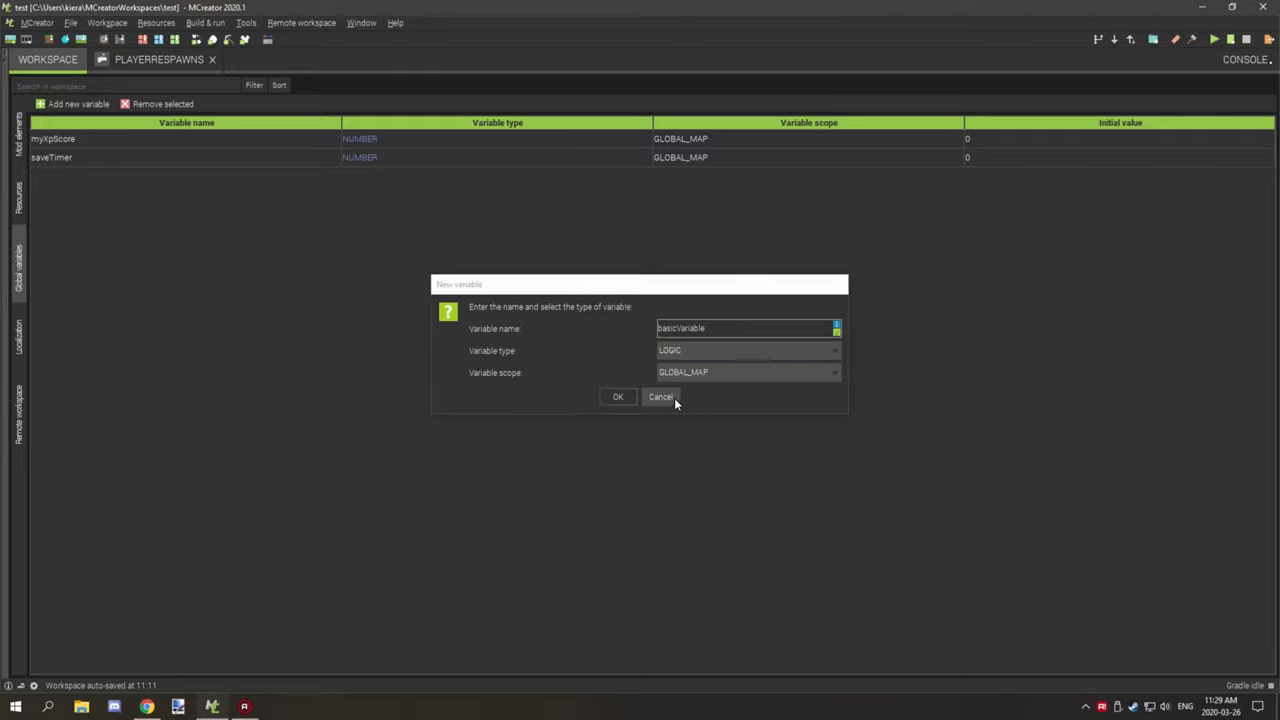
Step: Cancel the dialog, discarding basicVariable and leaving only myXpScore and saveTimer
left_click(661, 397)
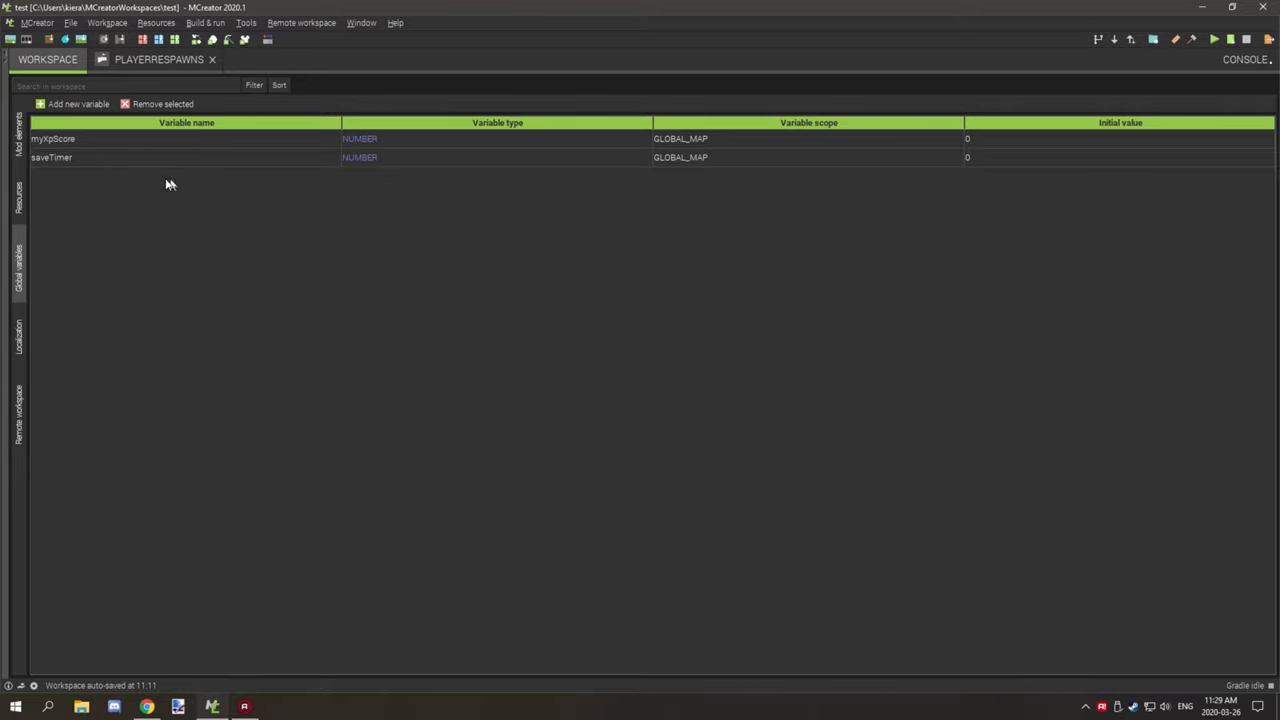
mouse_move(267, 200)
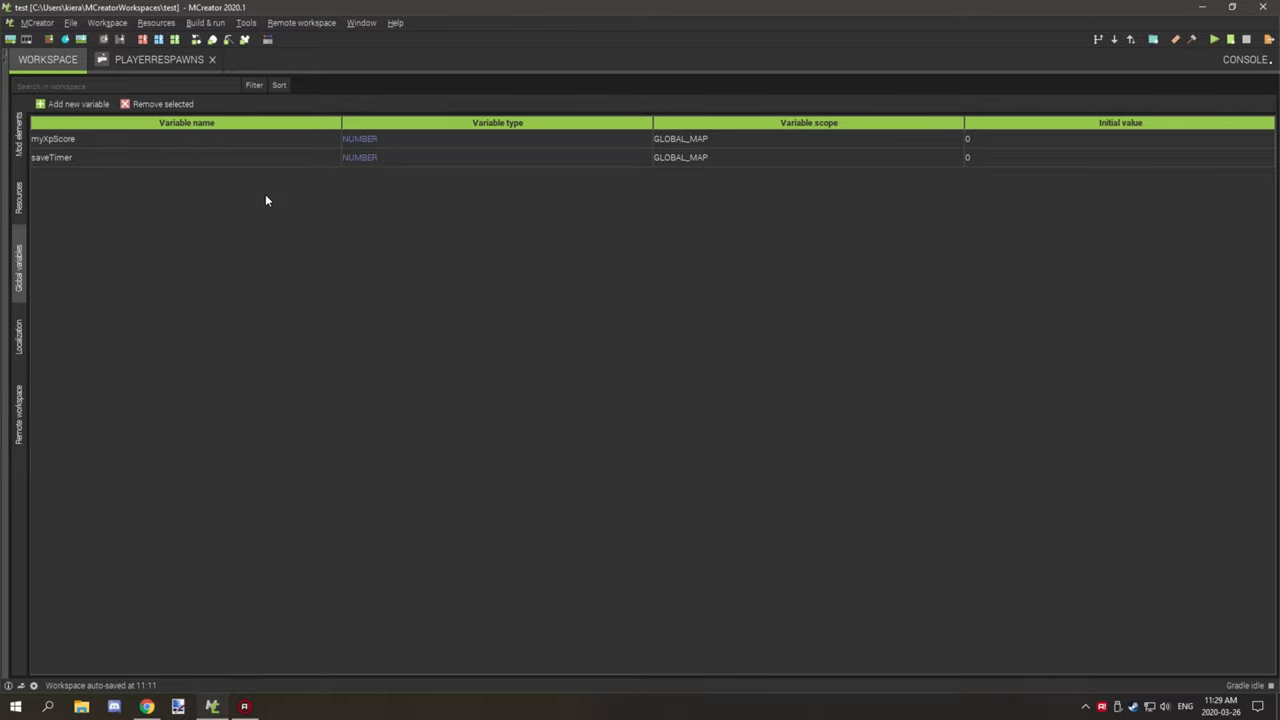
mouse_move(496, 155)
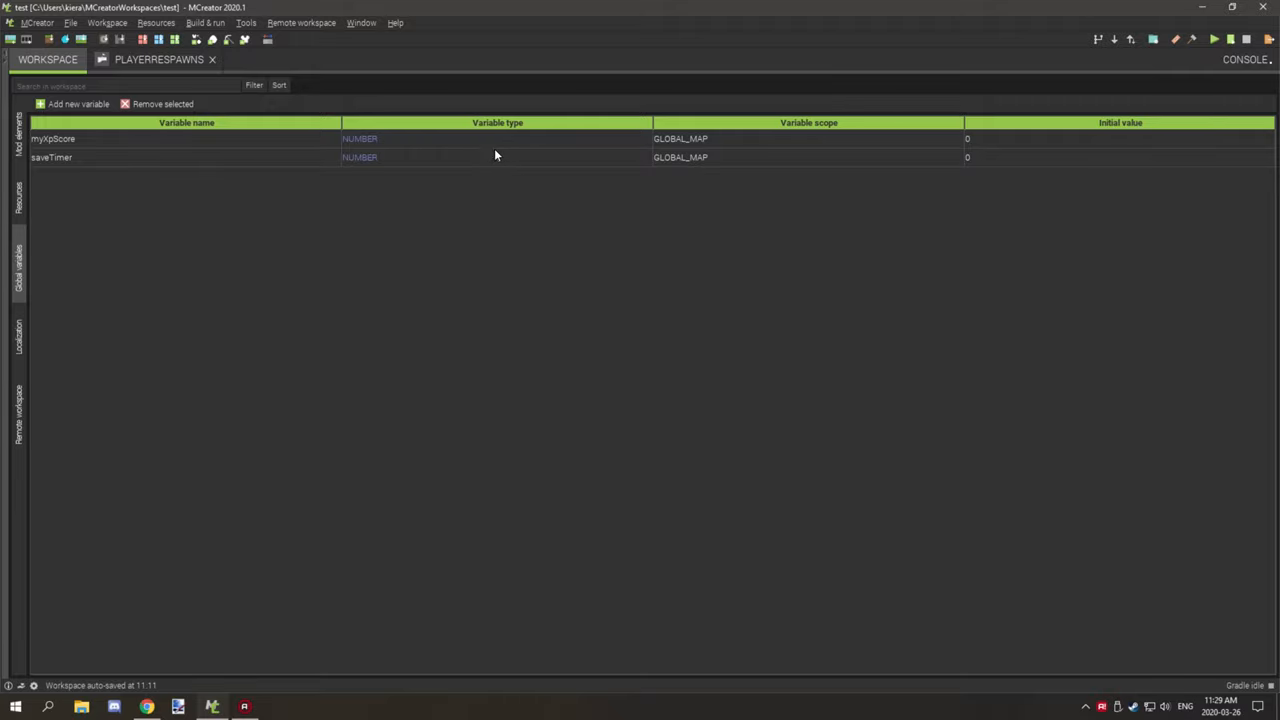
mouse_move(261, 138)
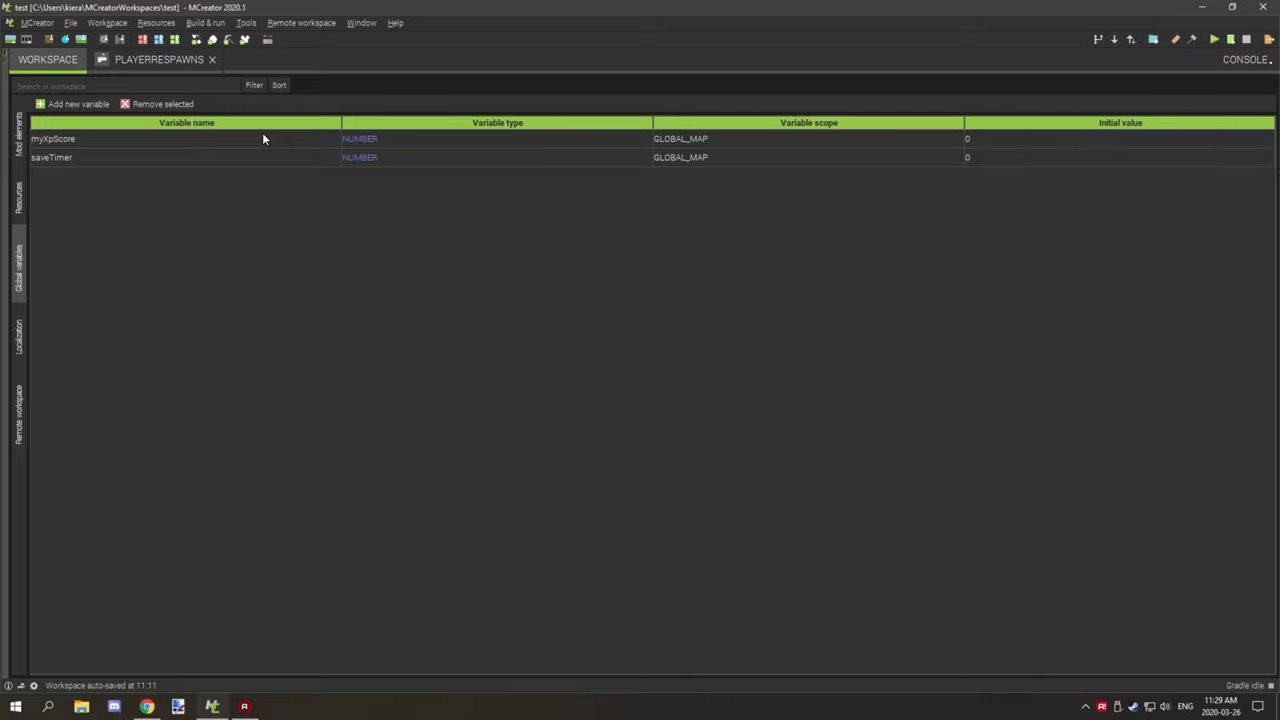
mouse_move(127, 156)
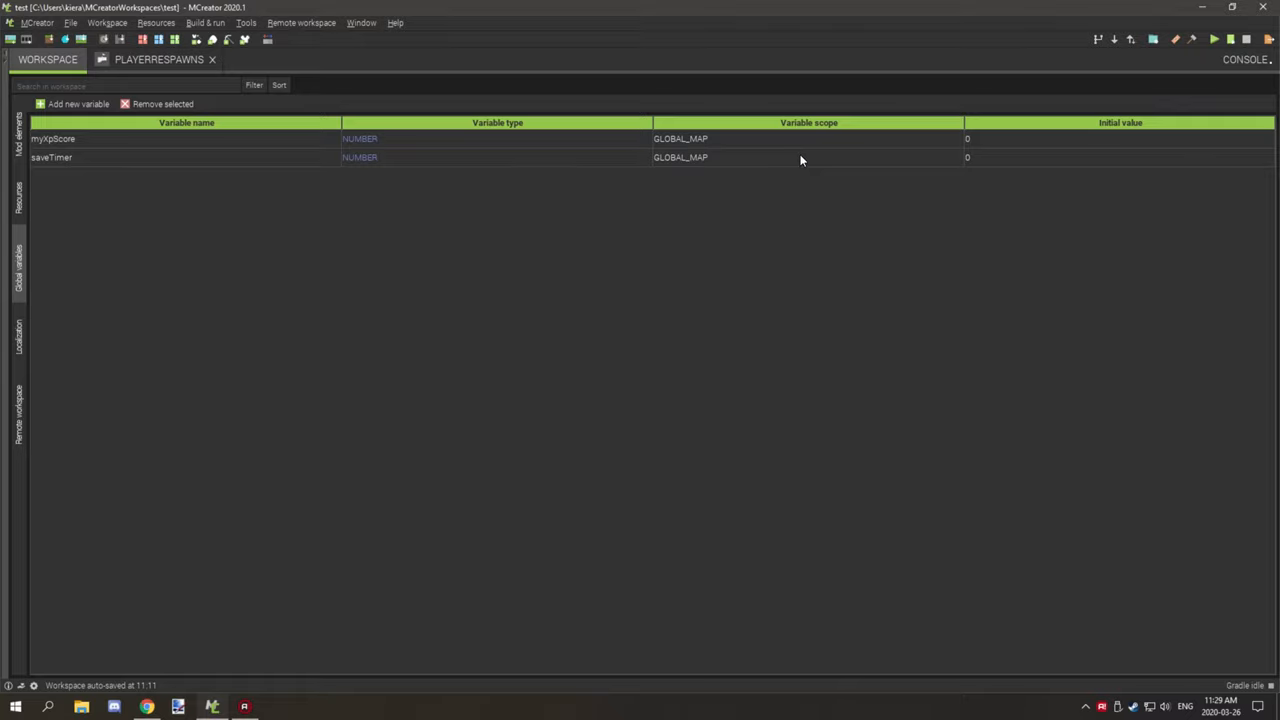
mouse_move(839, 112)
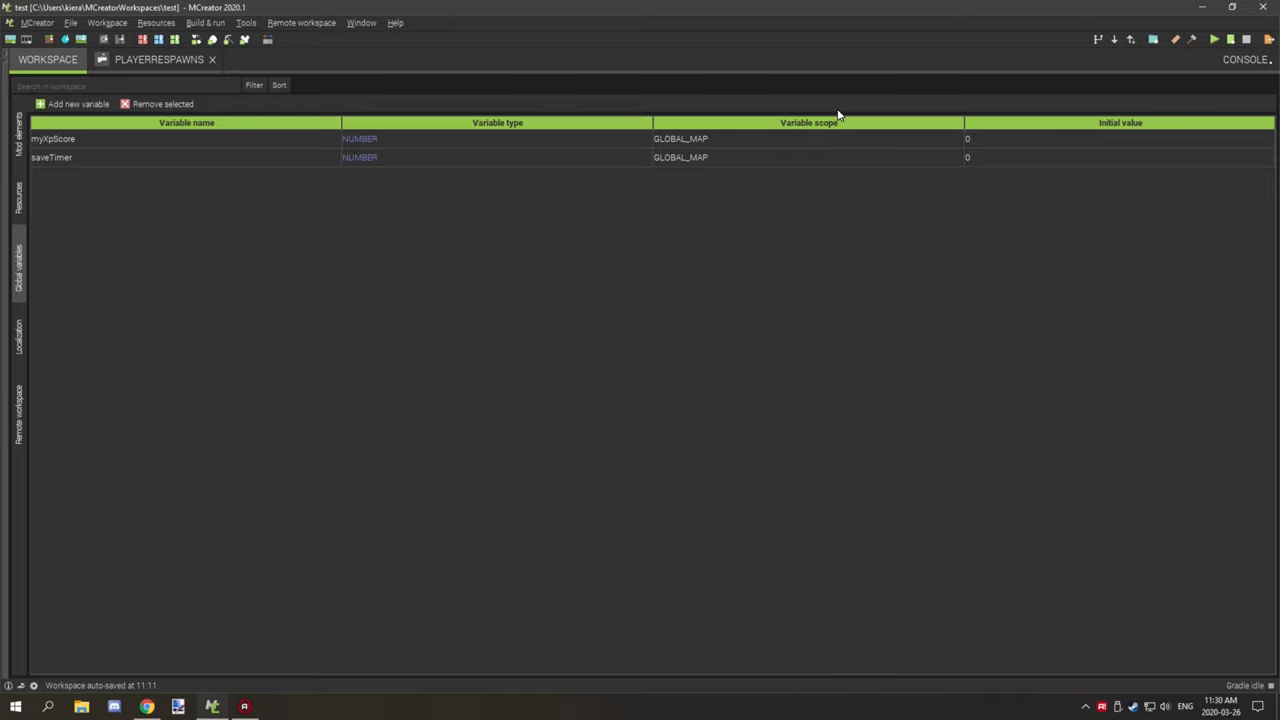
mouse_move(844, 115)
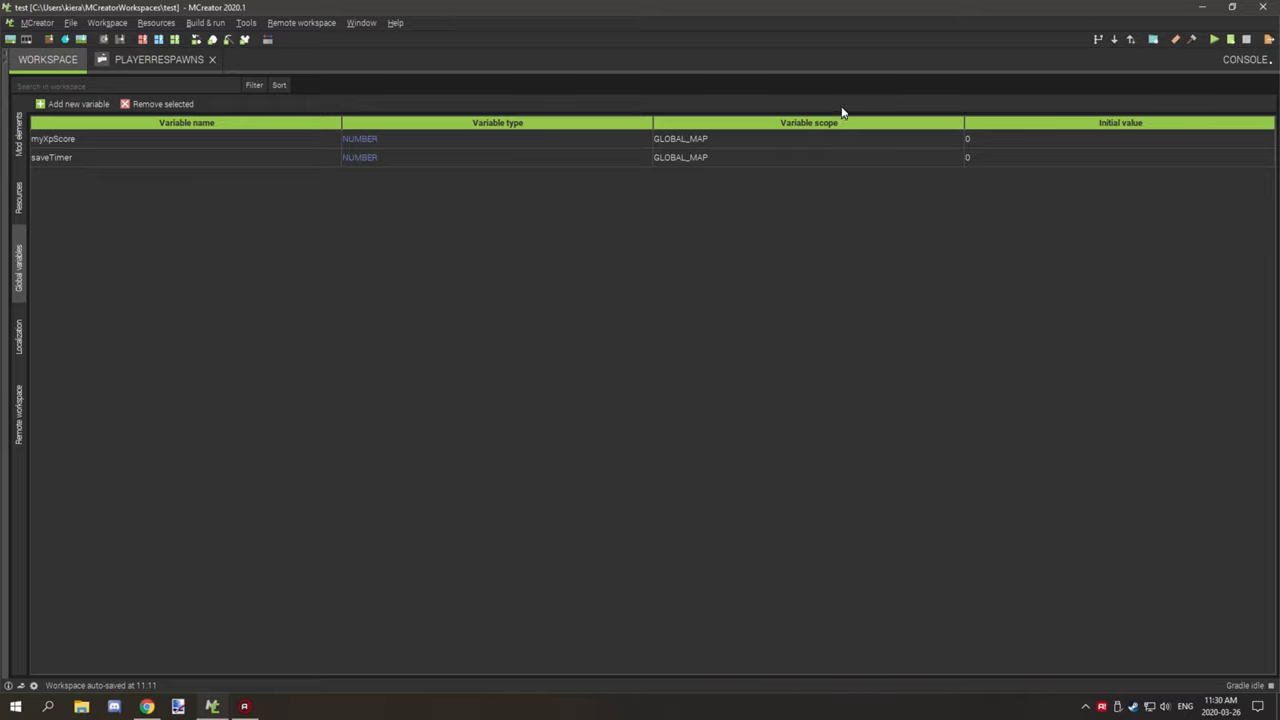